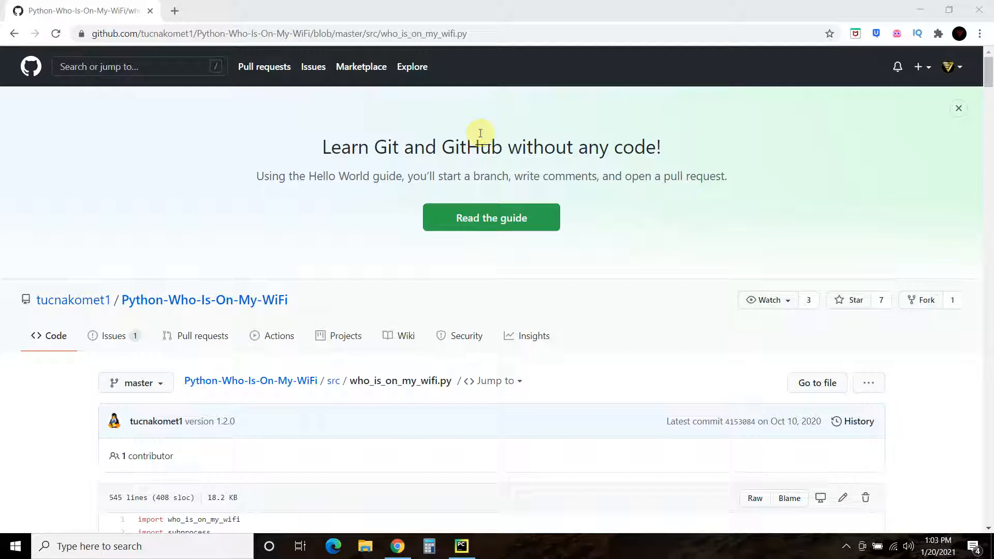
pyautogui.moveTo(457, 529)
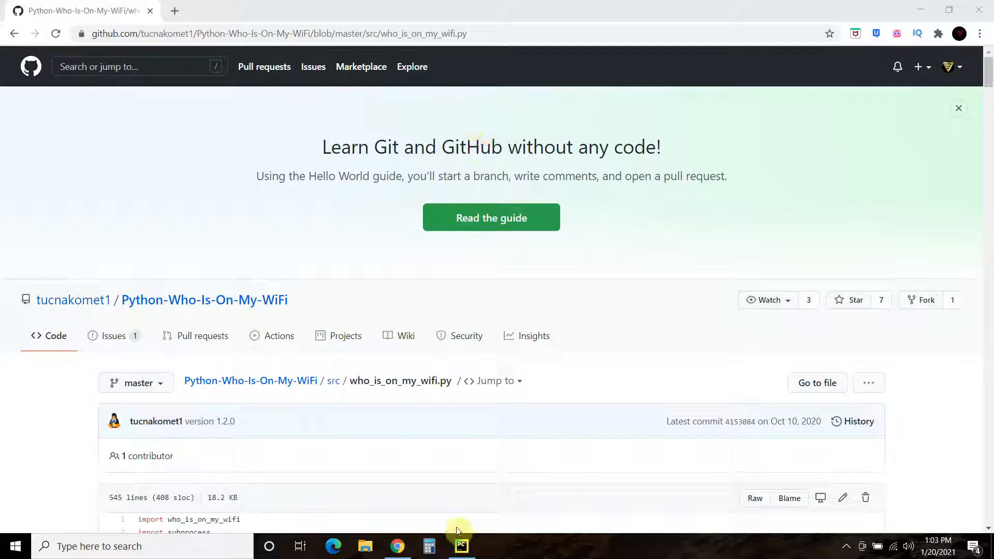
# Switch from the GitHub page to the GetDeviceNames2.py project in PyCharm.
pyautogui.click(460, 545)
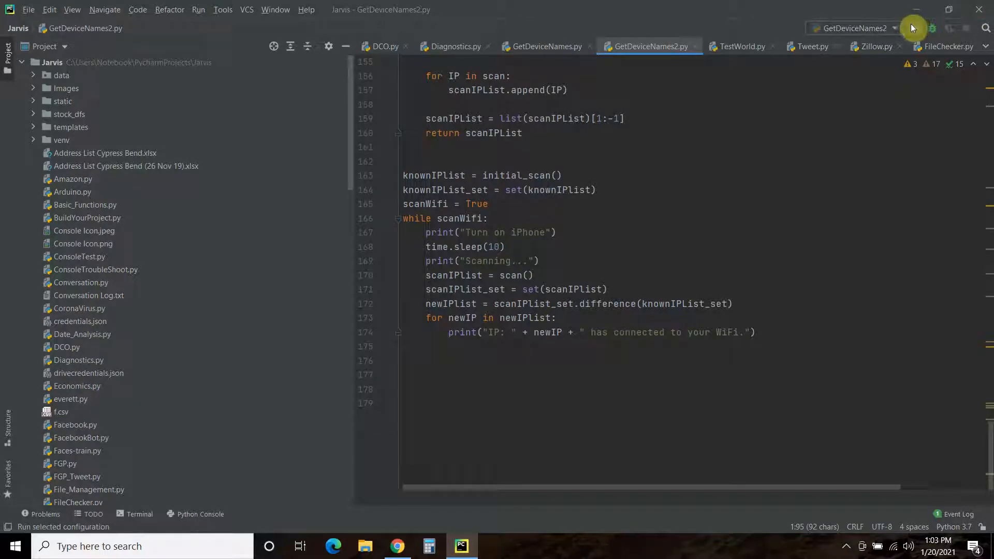
# Run GetDeviceNames2, let it print two rounds of newly connected IPs, then stop the process.
pyautogui.click(932, 28)
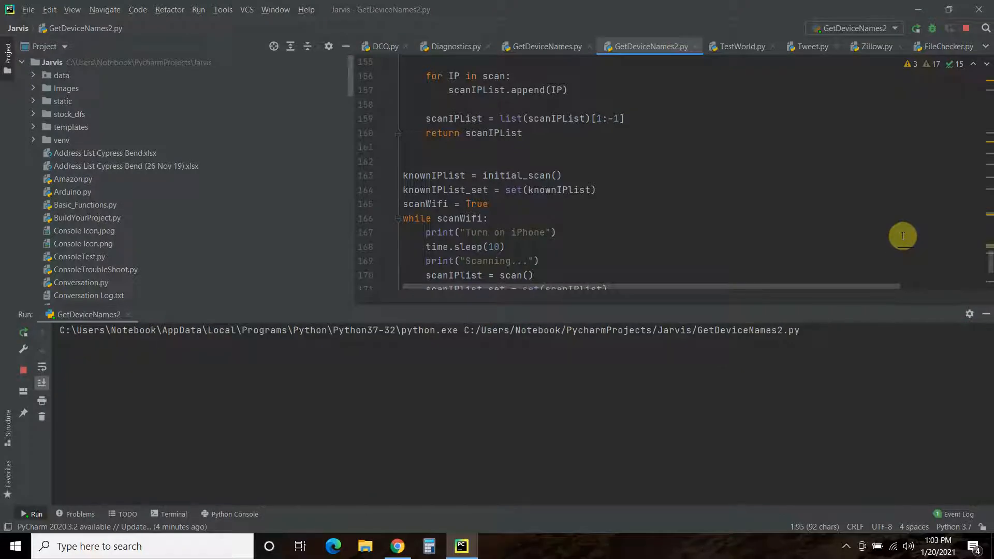
pyautogui.scroll(-3)
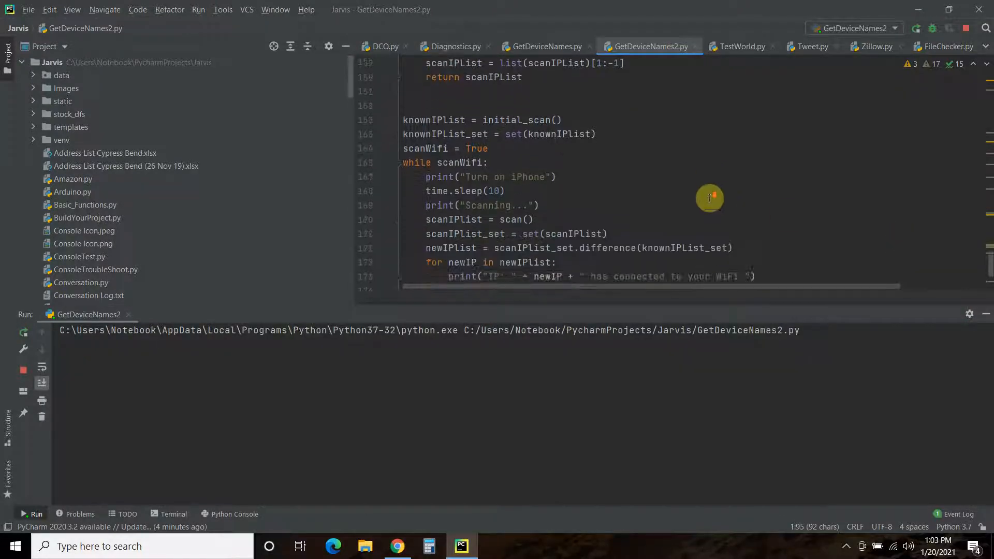
pyautogui.scroll(-3)
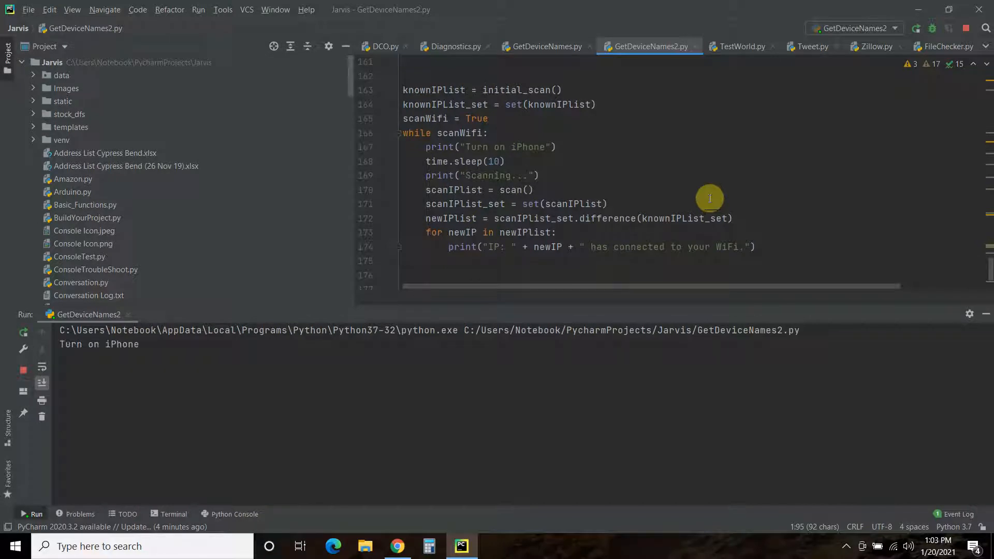
pyautogui.moveTo(676, 165)
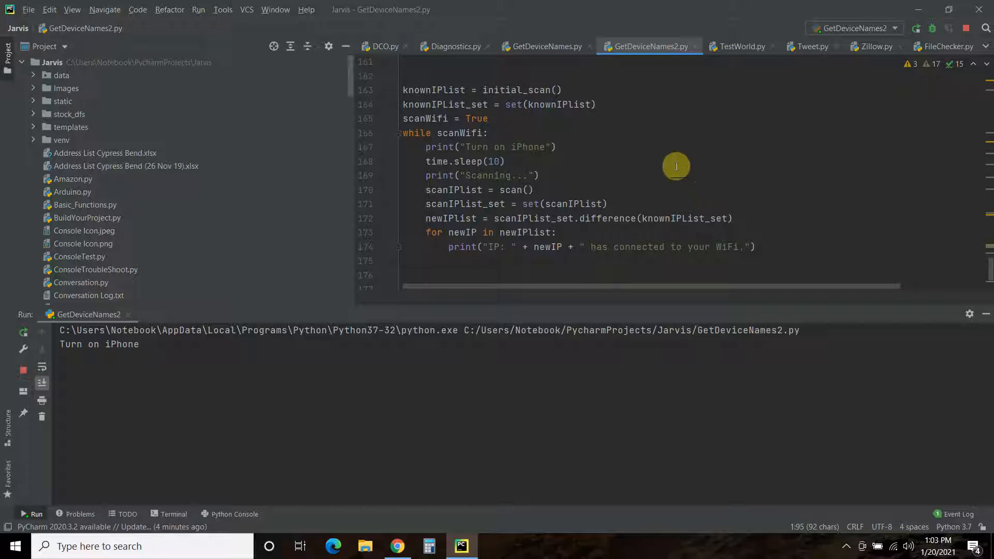
pyautogui.moveTo(703, 152)
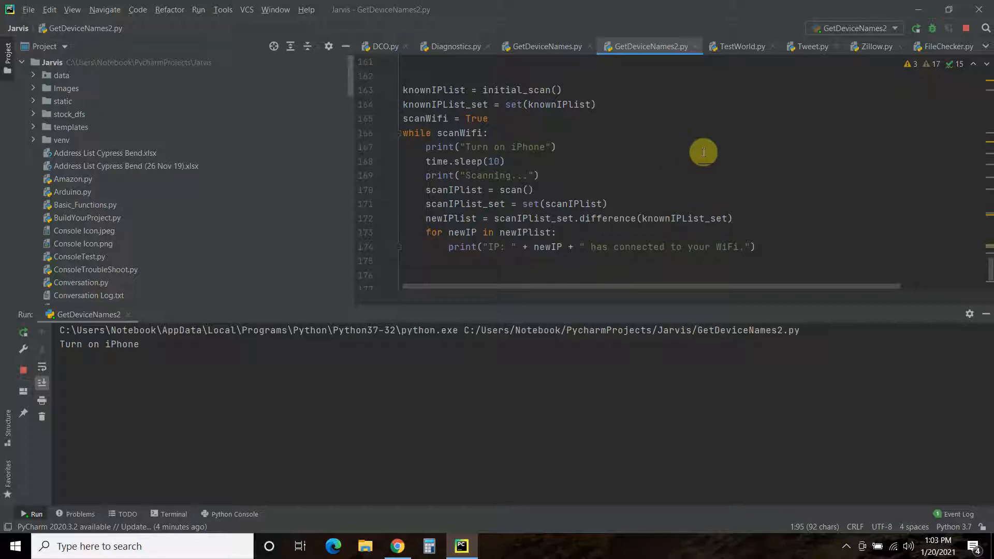
pyautogui.moveTo(699, 150)
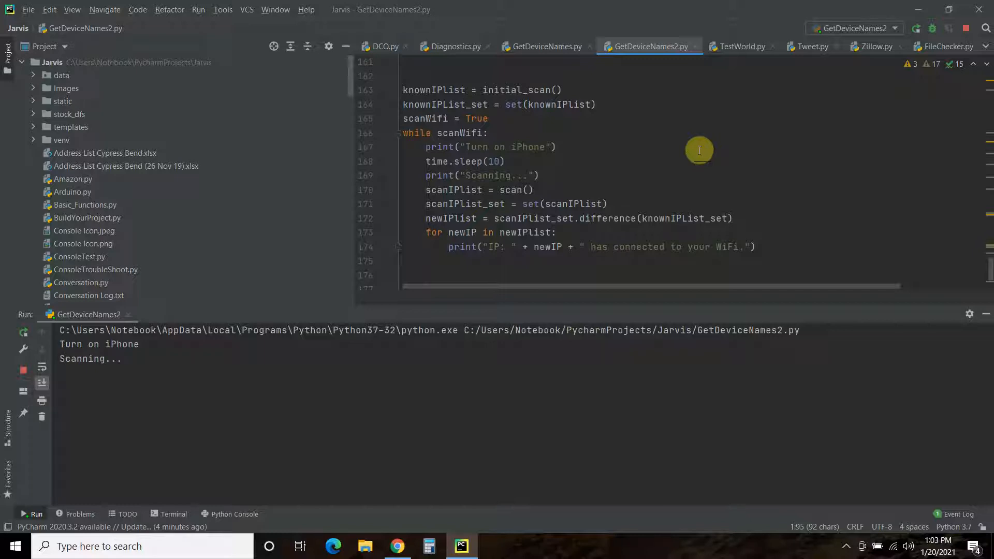
pyautogui.moveTo(687, 164)
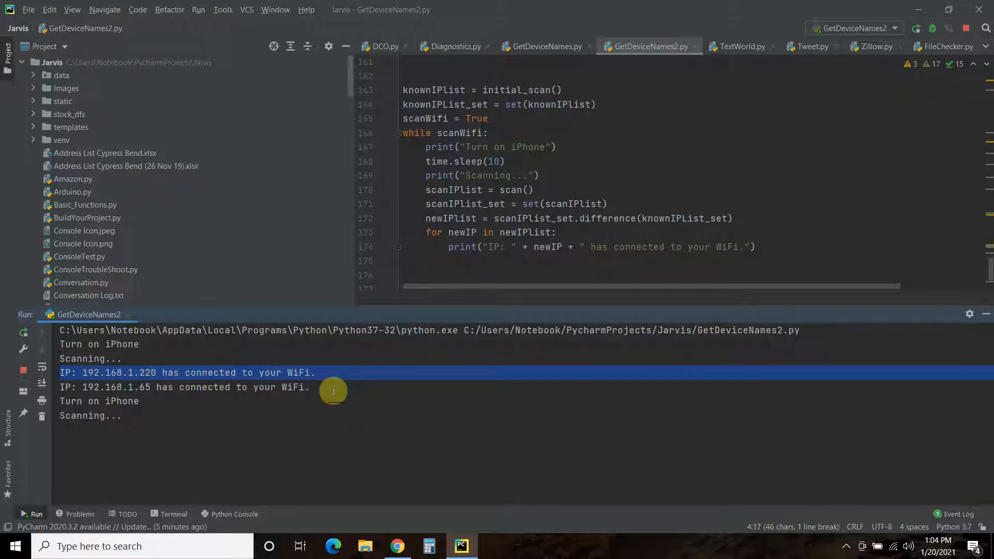
pyautogui.moveTo(449, 272)
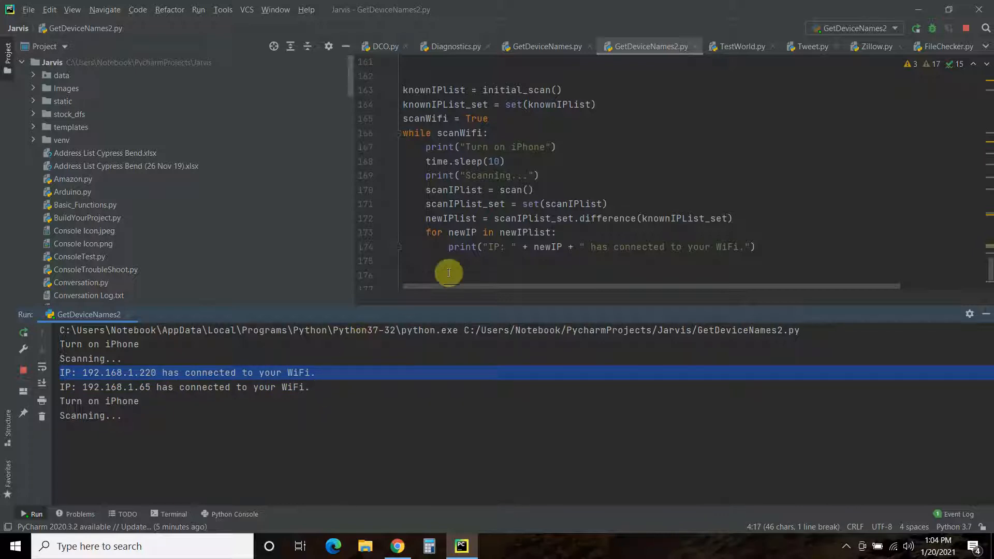
pyautogui.moveTo(42, 371)
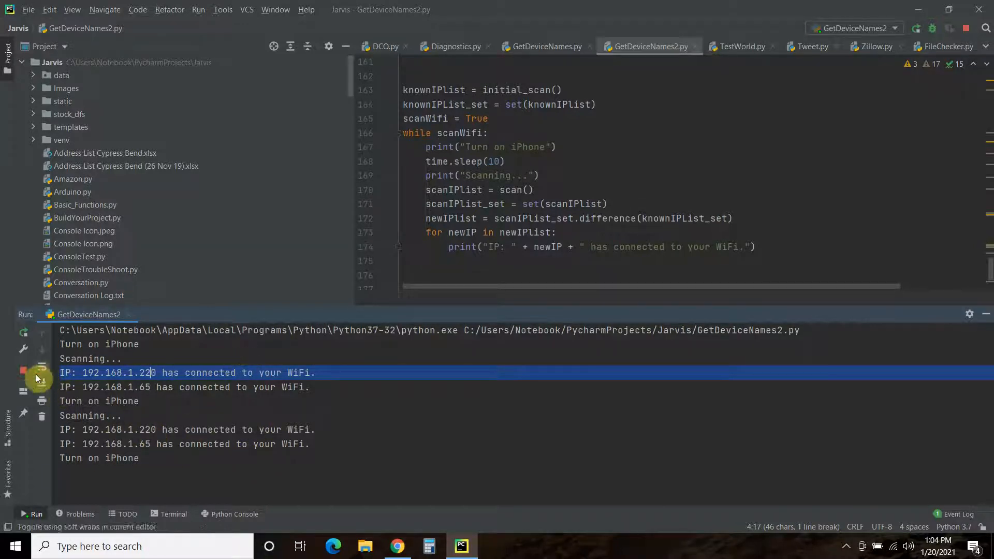
pyautogui.click(24, 373)
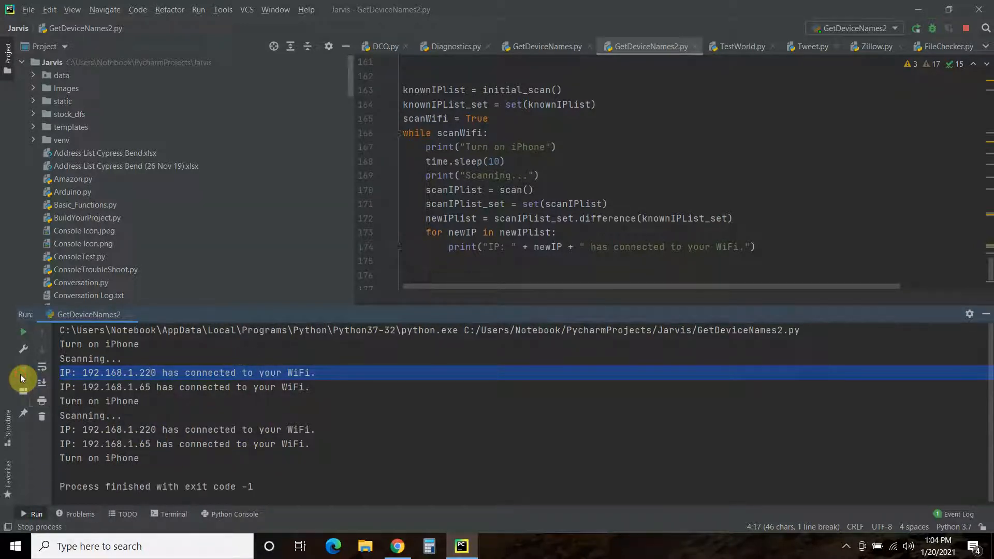
pyautogui.moveTo(23, 373)
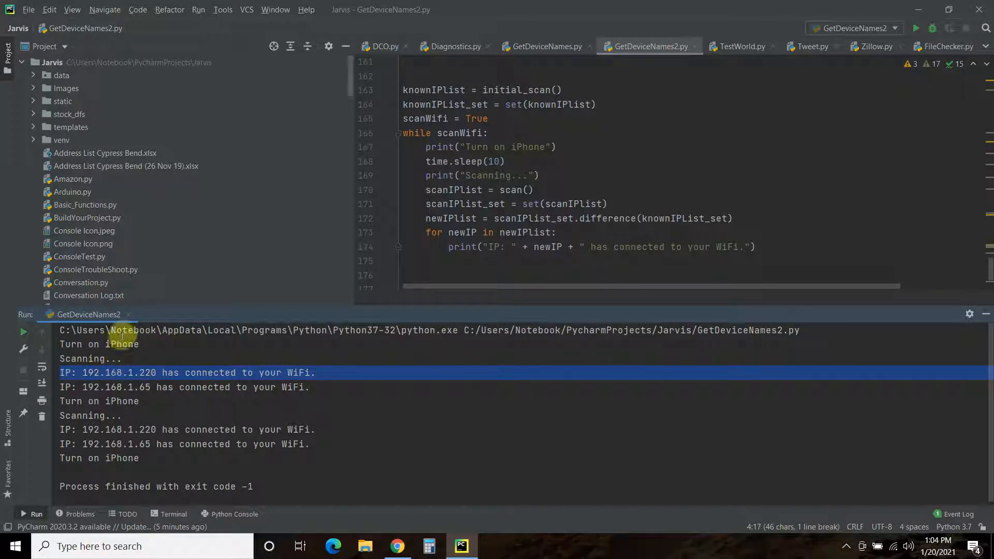
pyautogui.moveTo(104, 352)
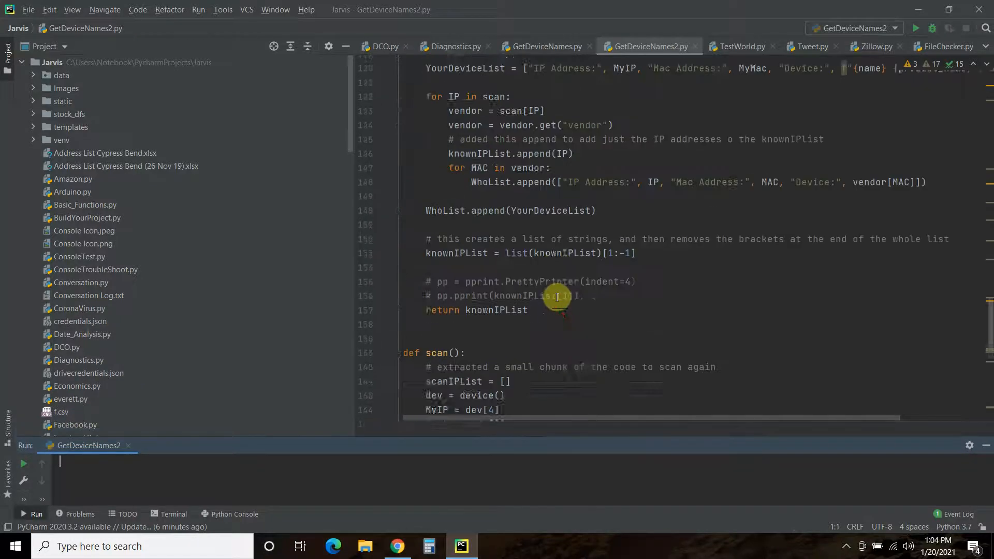
# Scroll the editor up to the initial_scan function that builds the known IP list.
pyautogui.scroll(3)
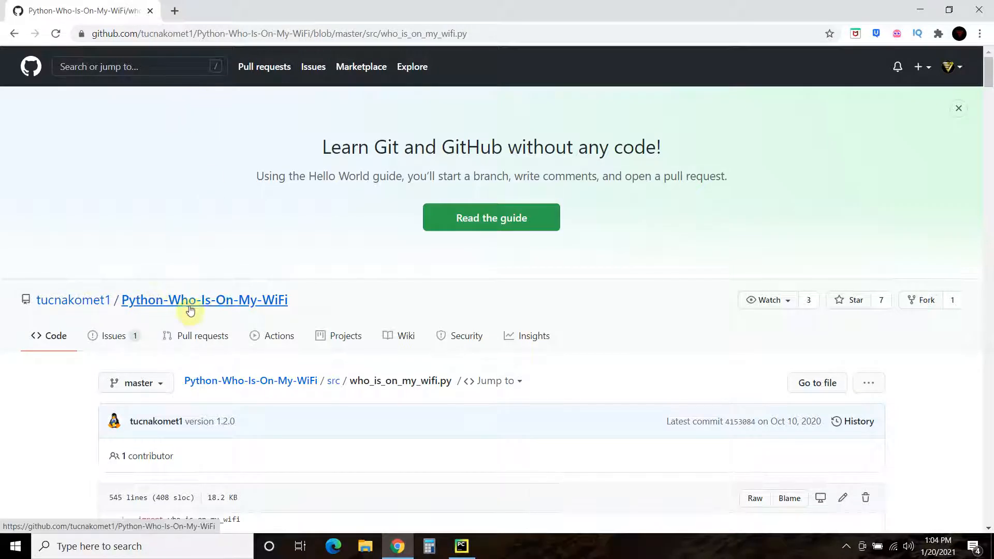
pyautogui.moveTo(244, 307)
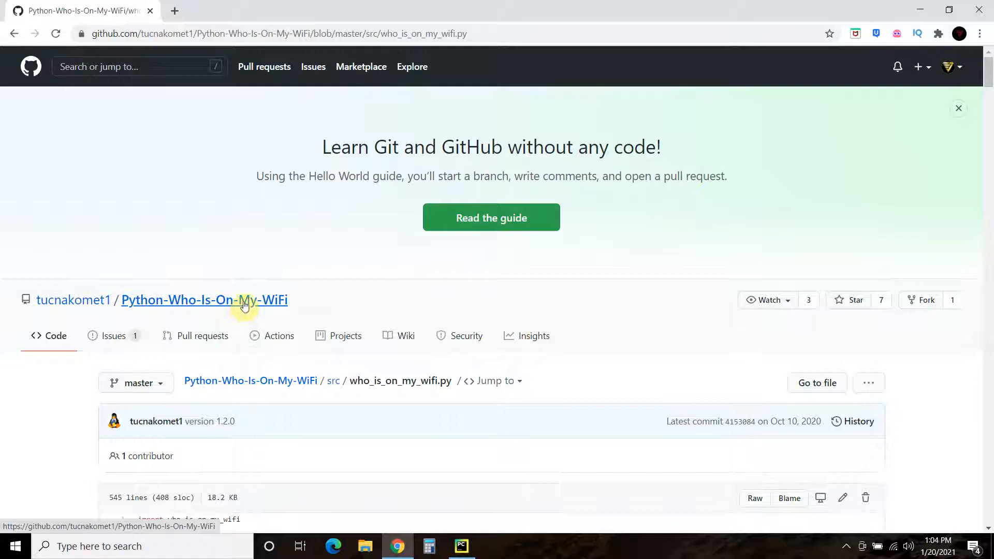
pyautogui.moveTo(165, 218)
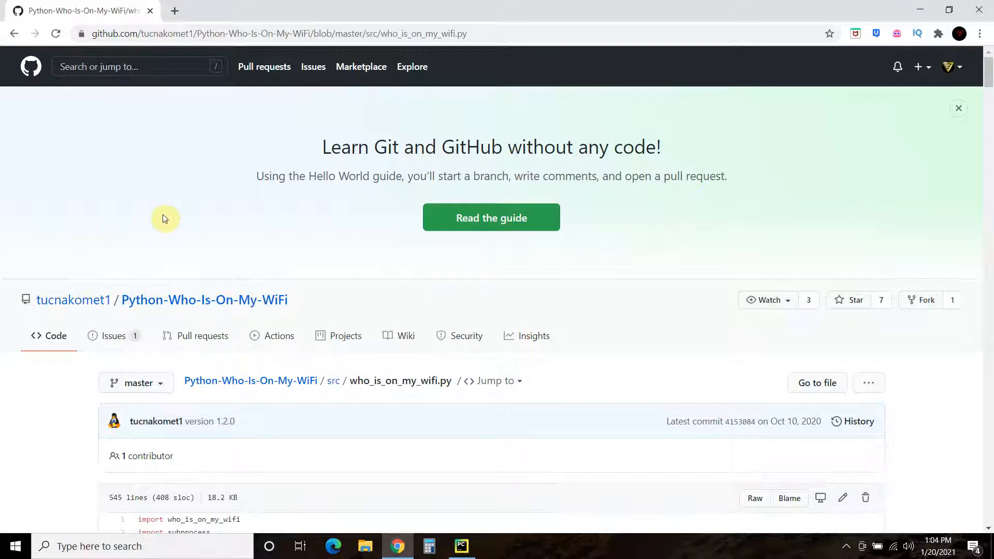
pyautogui.scroll(-3)
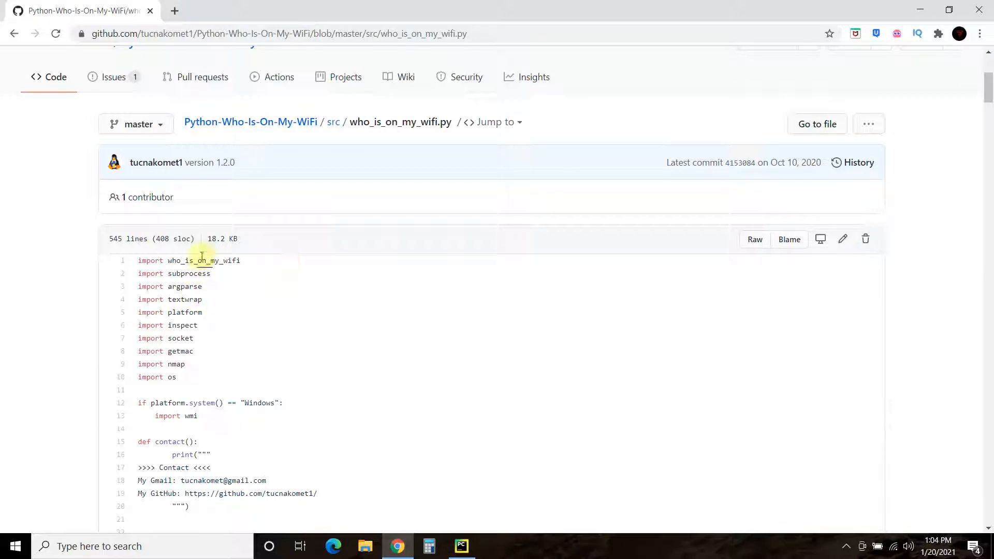
pyautogui.moveTo(202, 311)
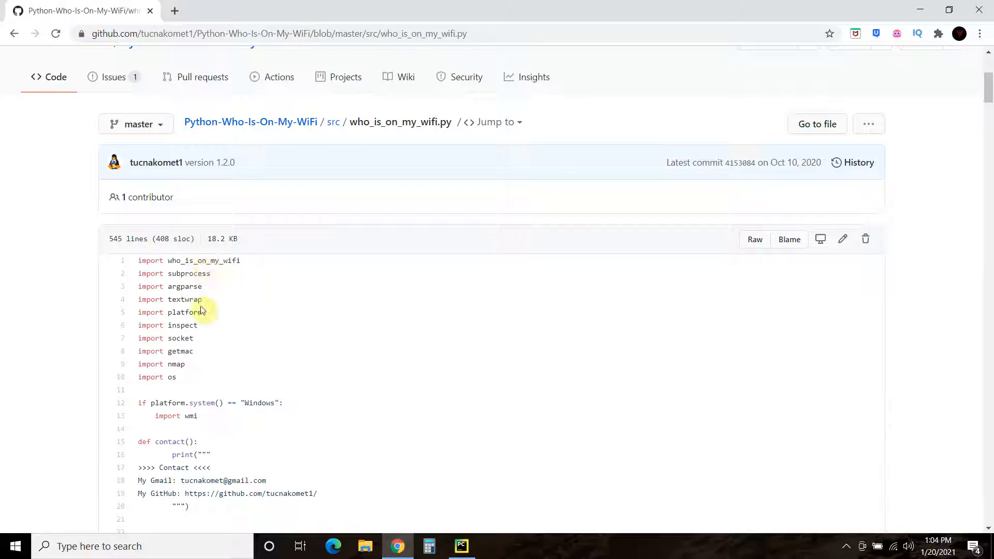
pyautogui.scroll(-3)
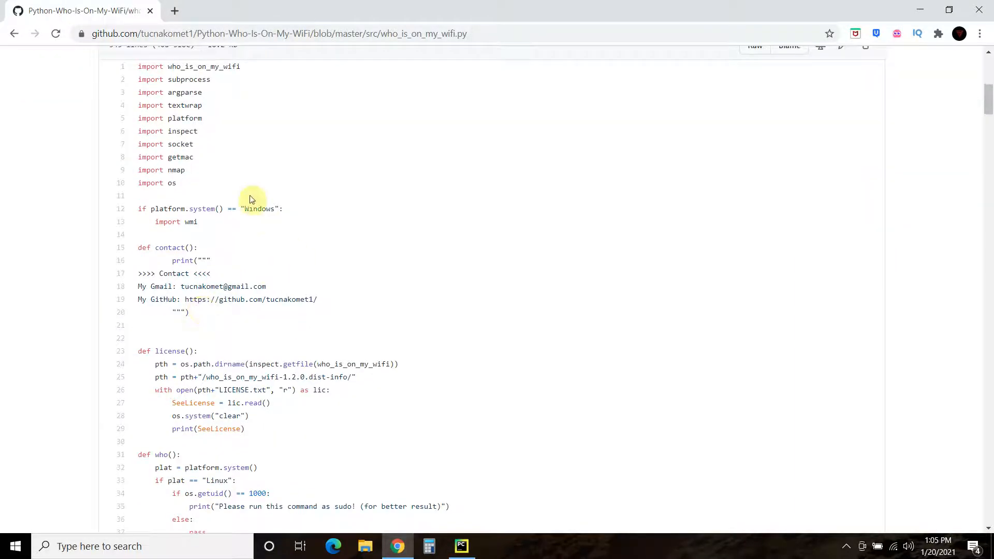
pyautogui.doubleClick(258, 208)
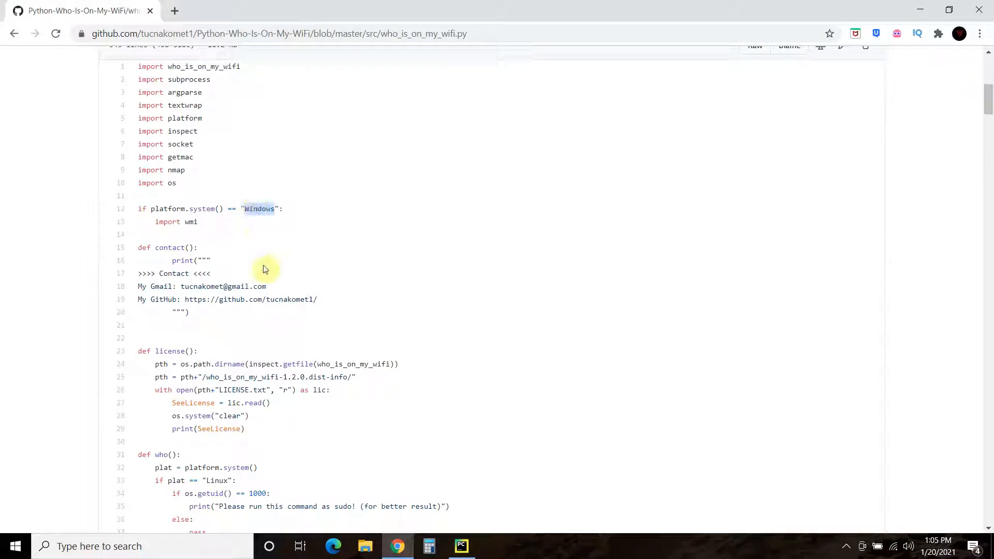
pyautogui.scroll(-3)
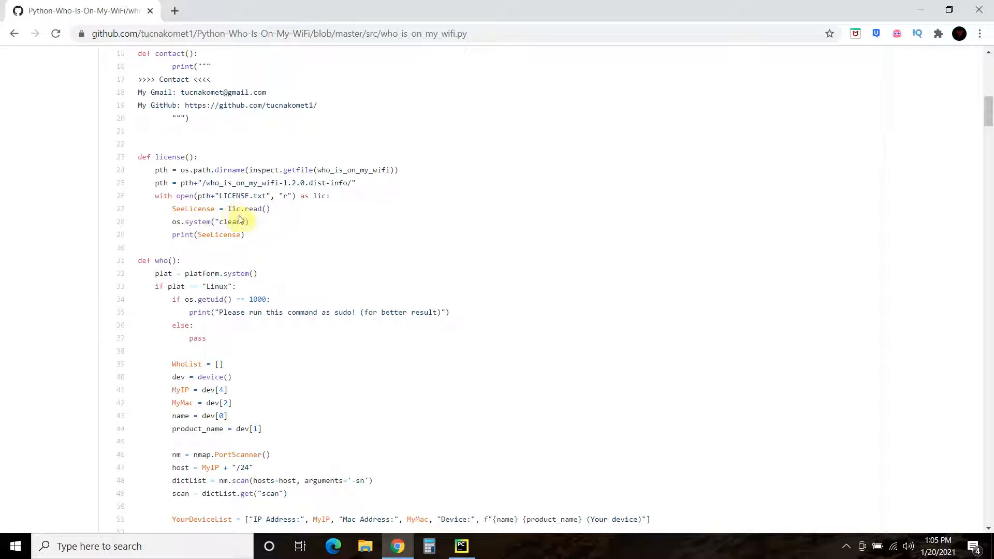
# Scroll the who_is_on_my_wifi.py source past help() down to main() and its argparse options.
pyautogui.scroll(-3)
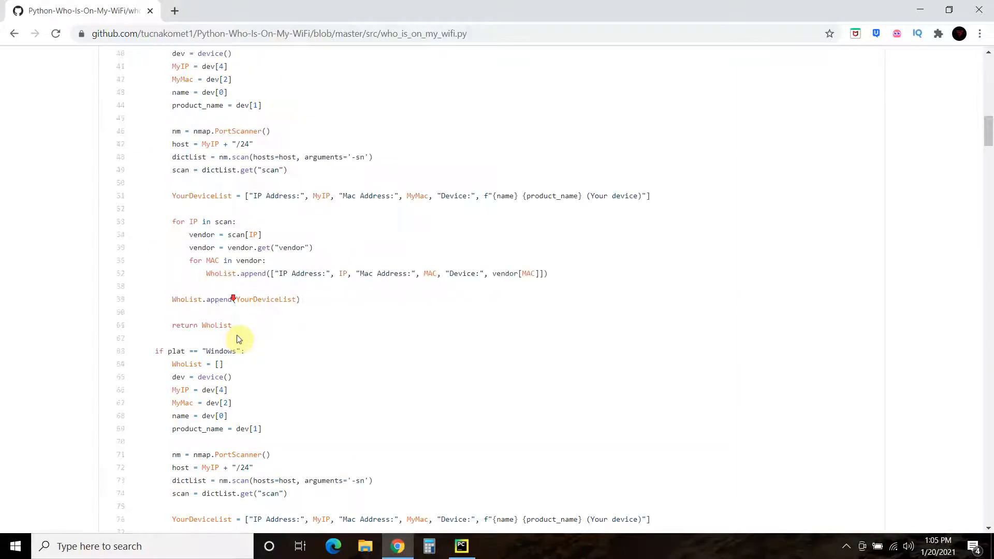
pyautogui.scroll(-3)
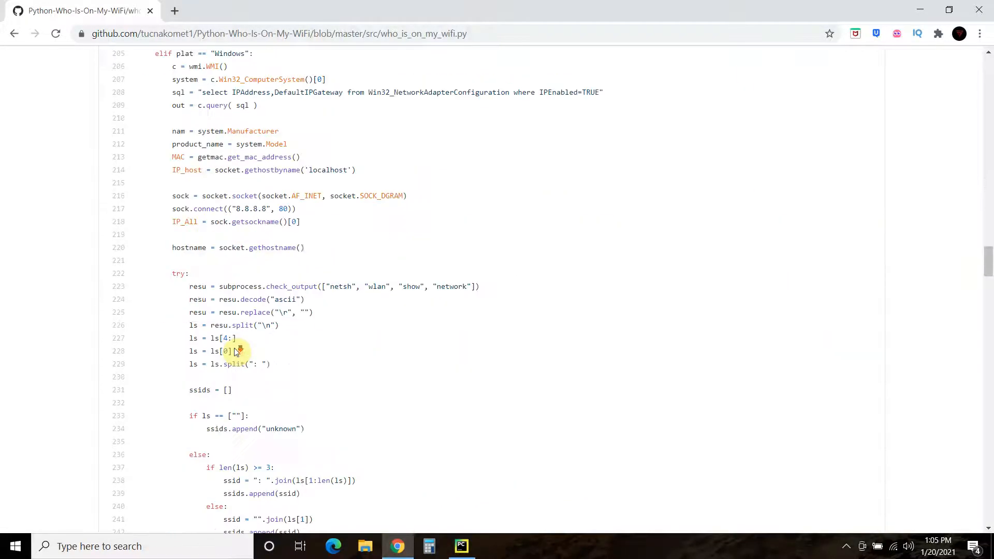
pyautogui.scroll(-3)
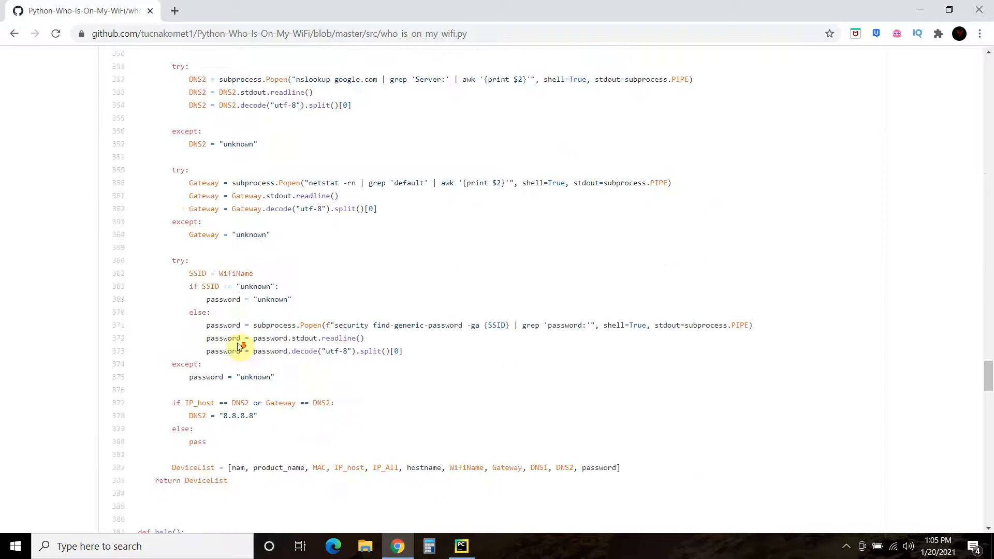
pyautogui.scroll(-3)
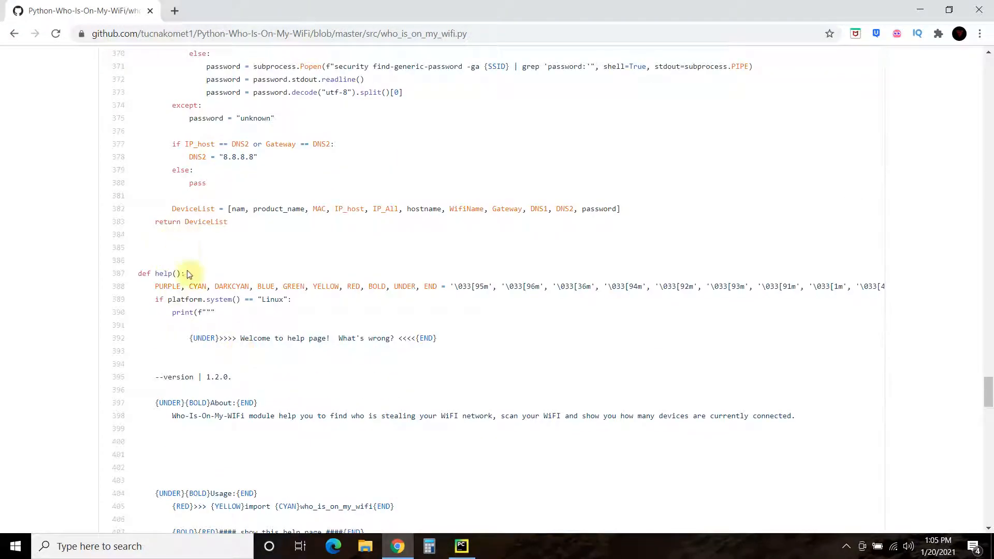
pyautogui.moveTo(277, 360)
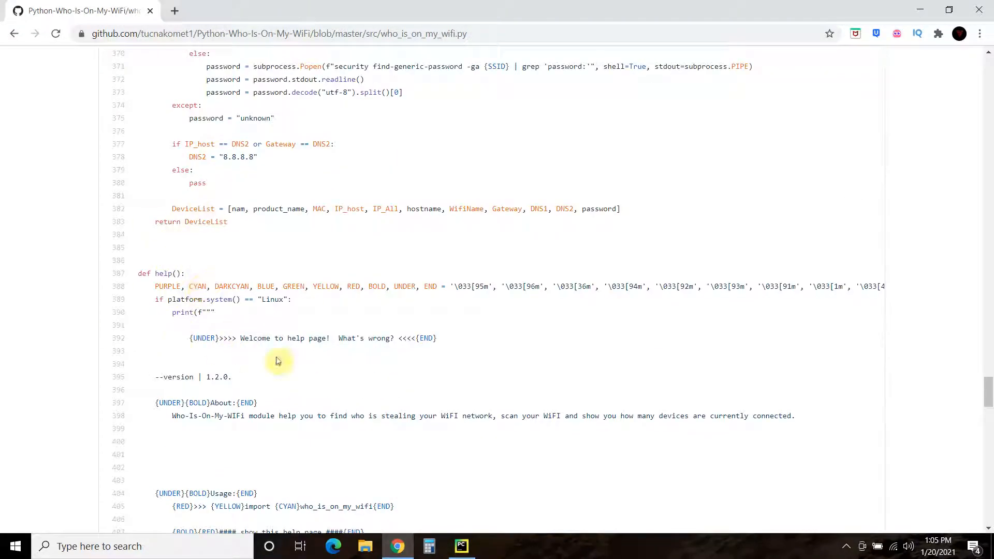
pyautogui.scroll(-3)
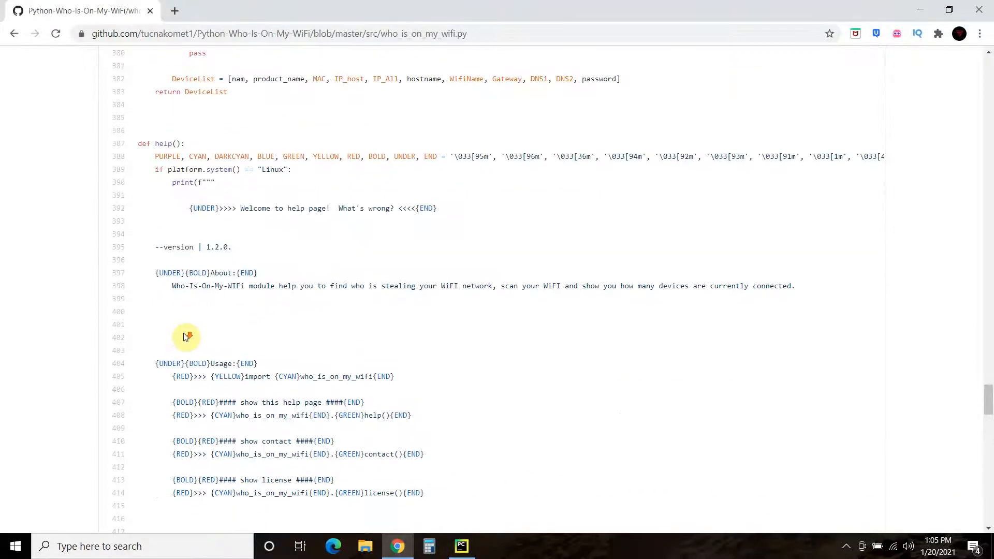
pyautogui.scroll(-3)
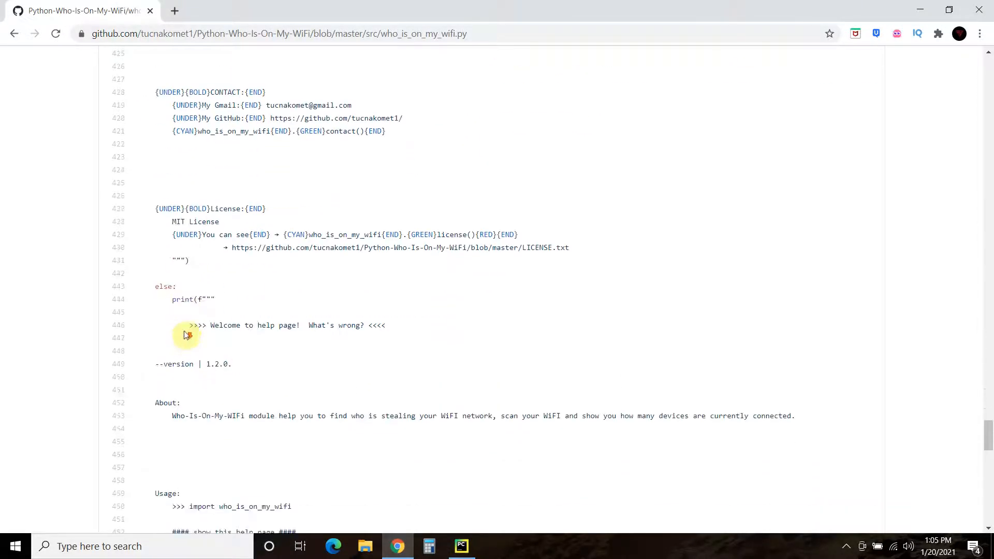
pyautogui.scroll(-3)
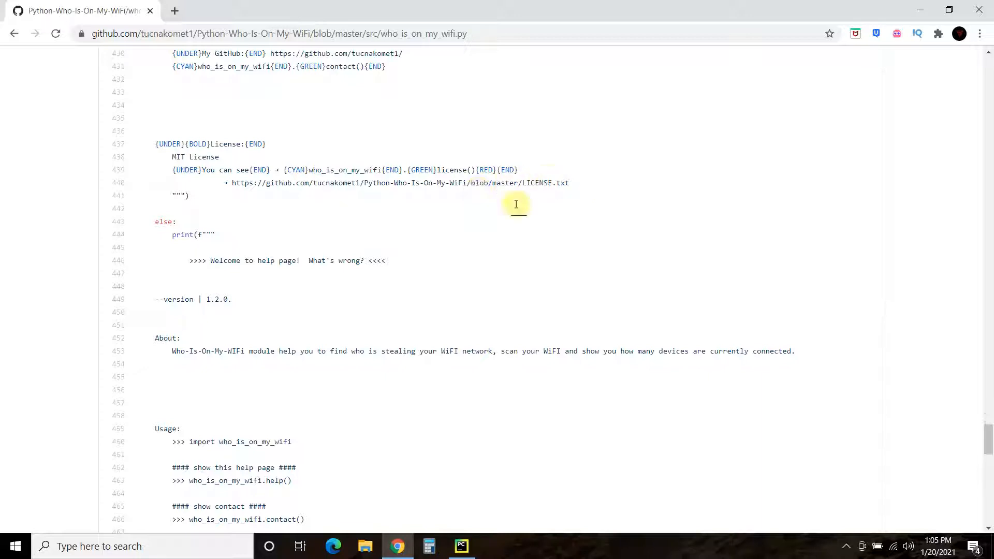
pyautogui.moveTo(246, 261)
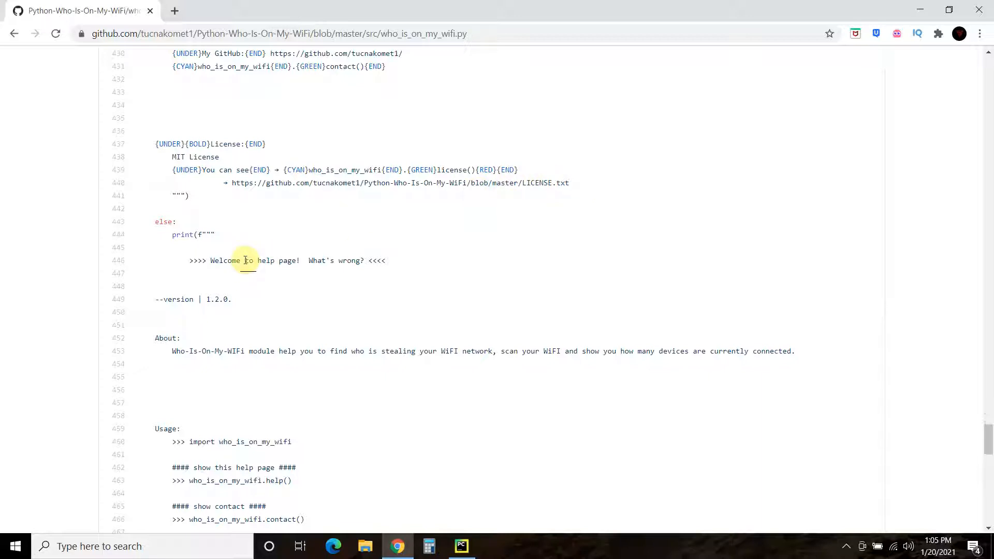
pyautogui.scroll(-3)
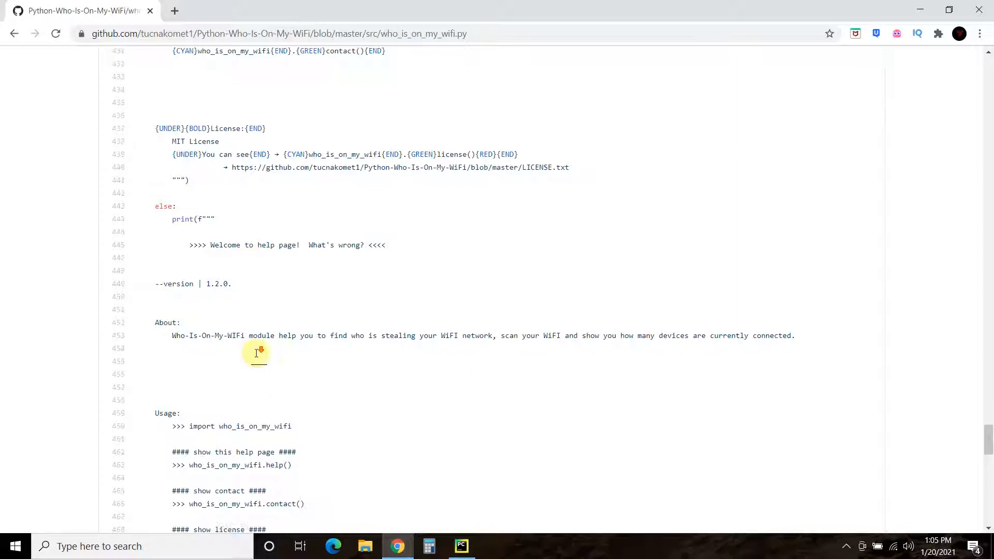
pyautogui.scroll(-3)
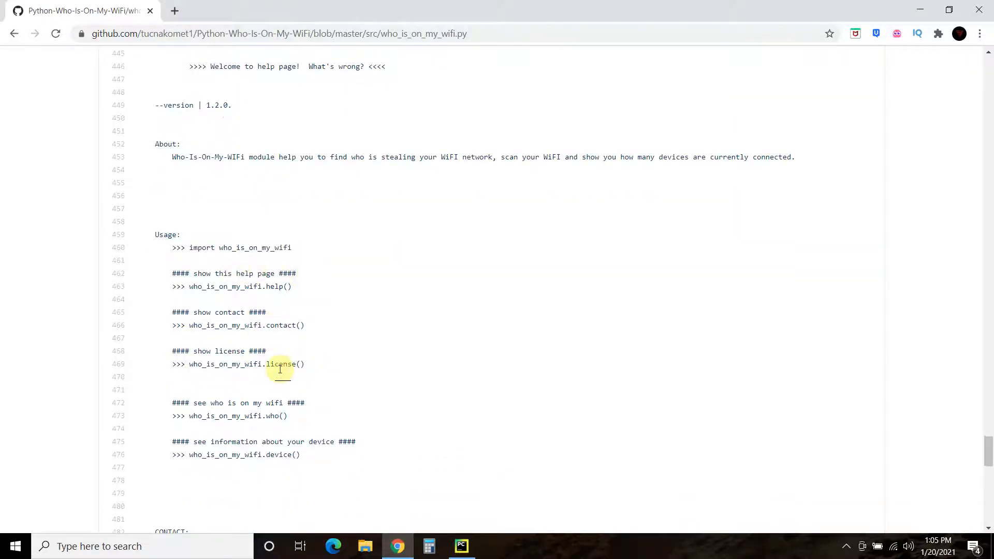
pyautogui.scroll(-3)
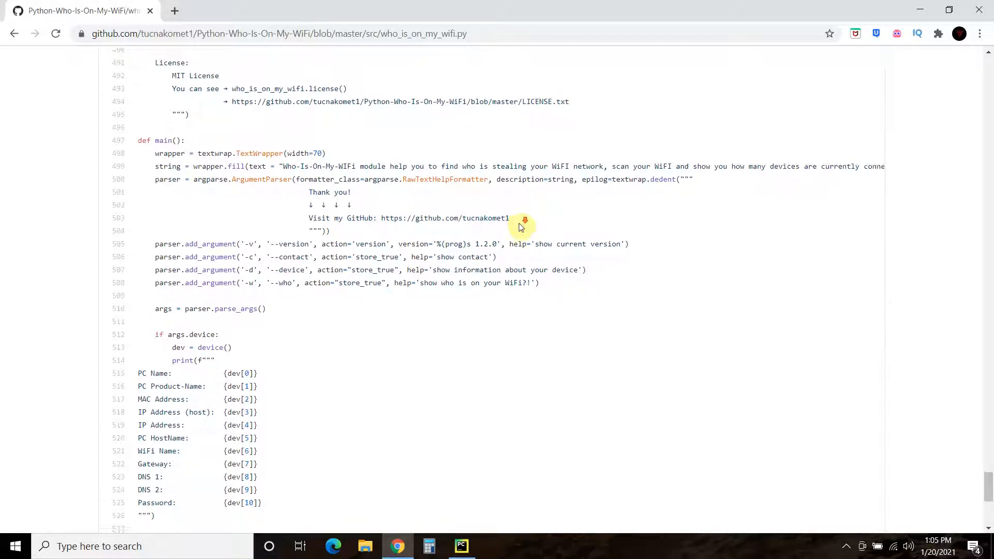
# Scroll to the elif plat == "Windows" branch of device(), then switch back to PyCharm.
pyautogui.scroll(-3)
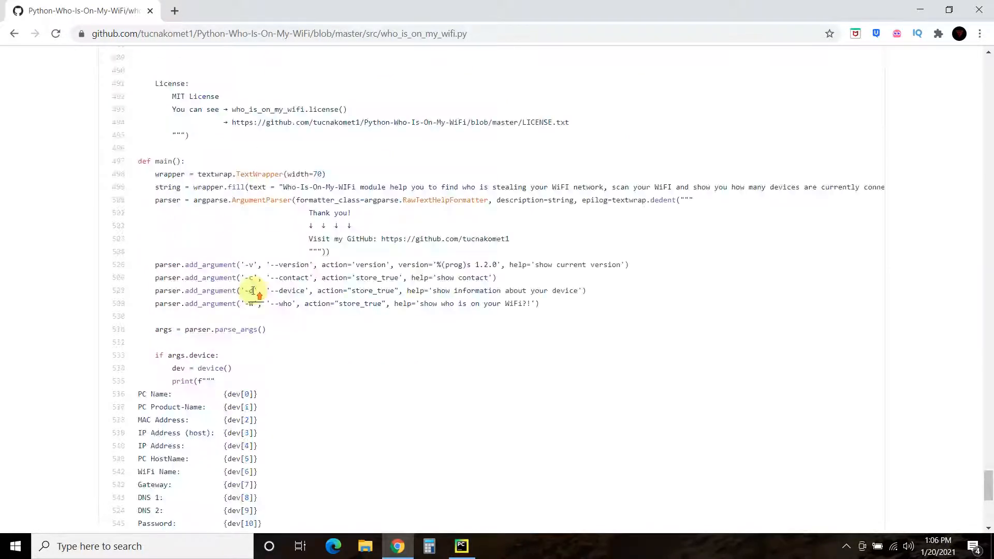
pyautogui.scroll(3)
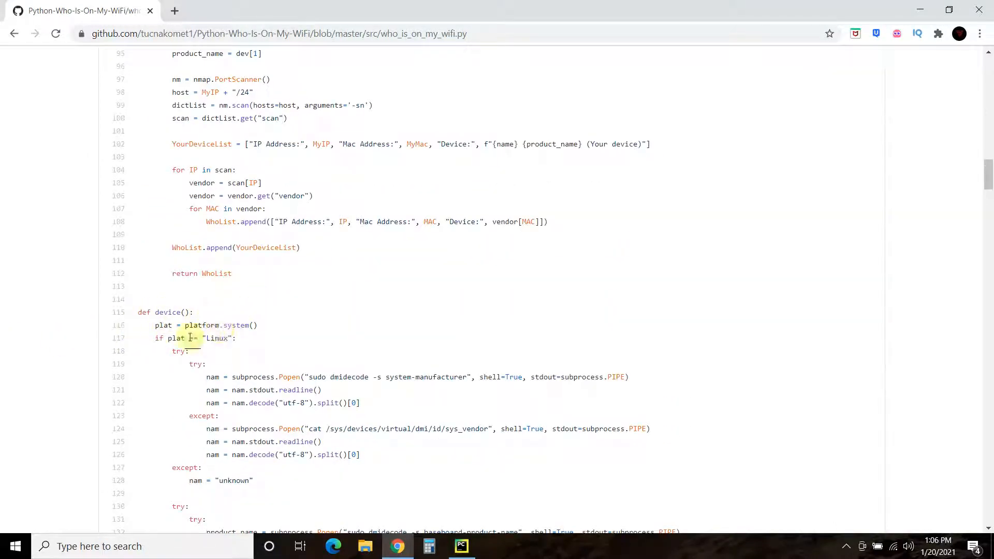
pyautogui.scroll(-3)
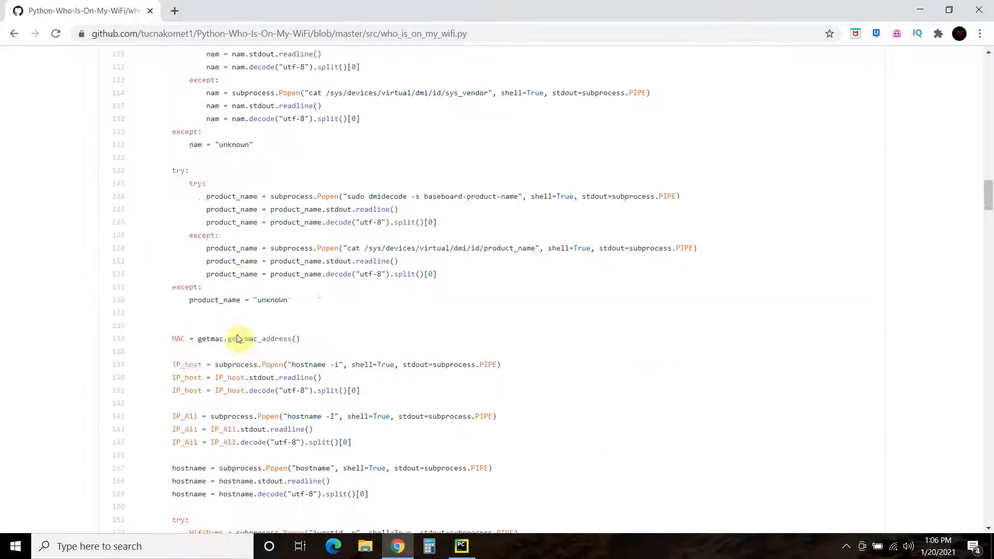
pyautogui.scroll(-3)
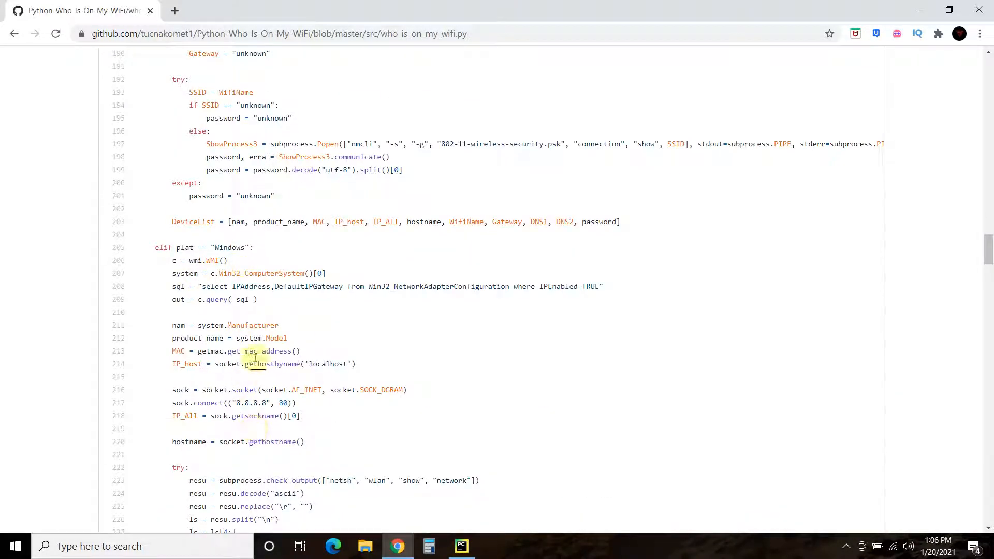
pyautogui.click(460, 546)
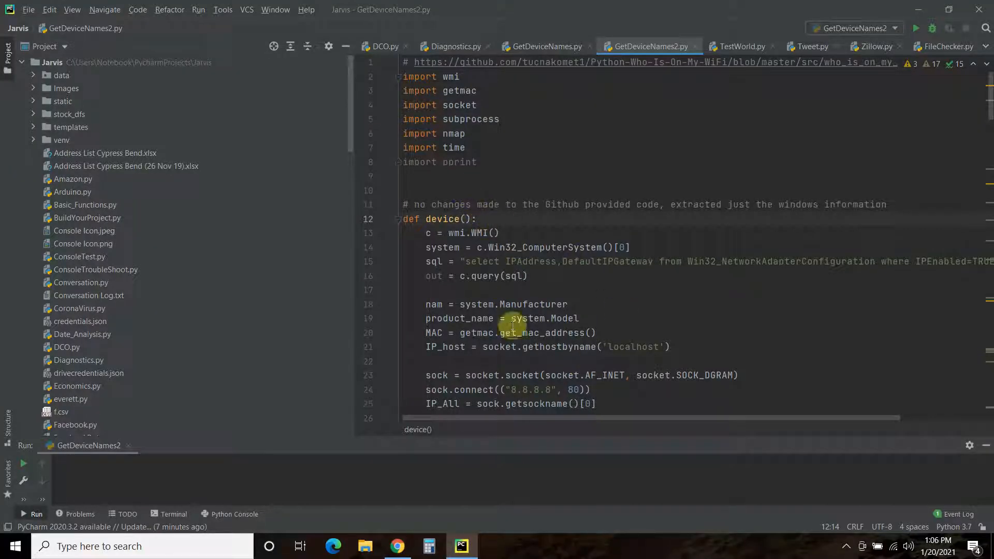
# Scroll through device() in GetDeviceNames2.py, highlighting the wmi import on the way.
pyautogui.moveTo(510, 417); pyautogui.dragTo(601, 420)
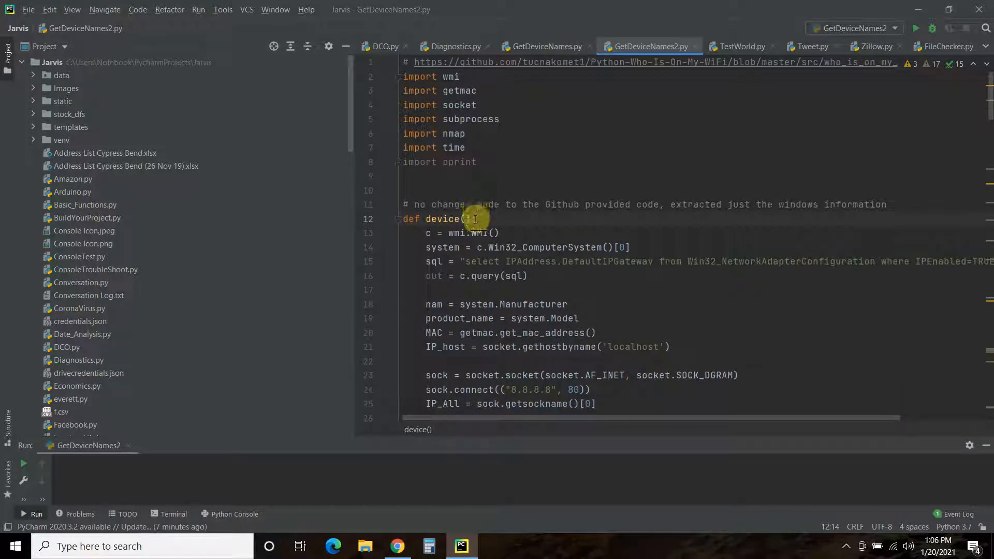
pyautogui.scroll(-3)
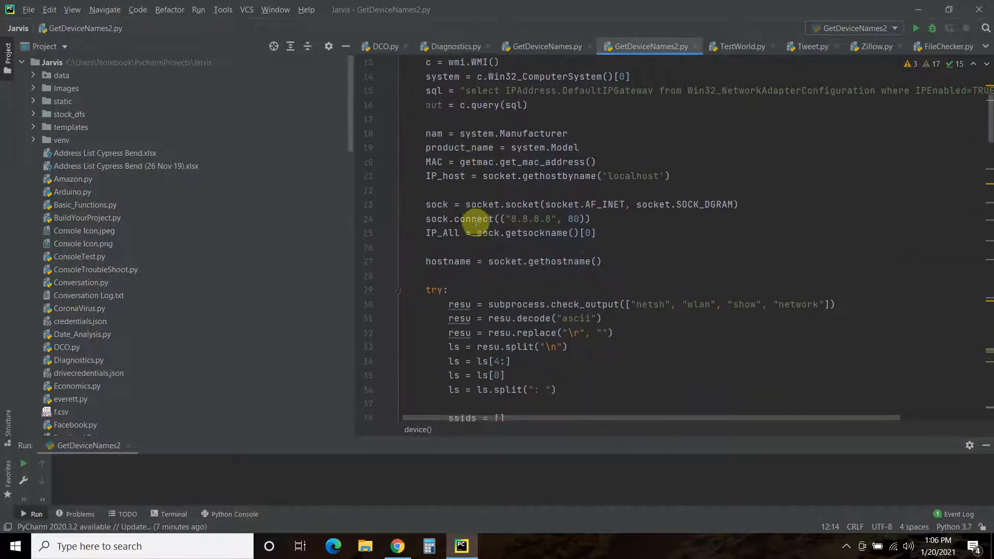
pyautogui.scroll(-3)
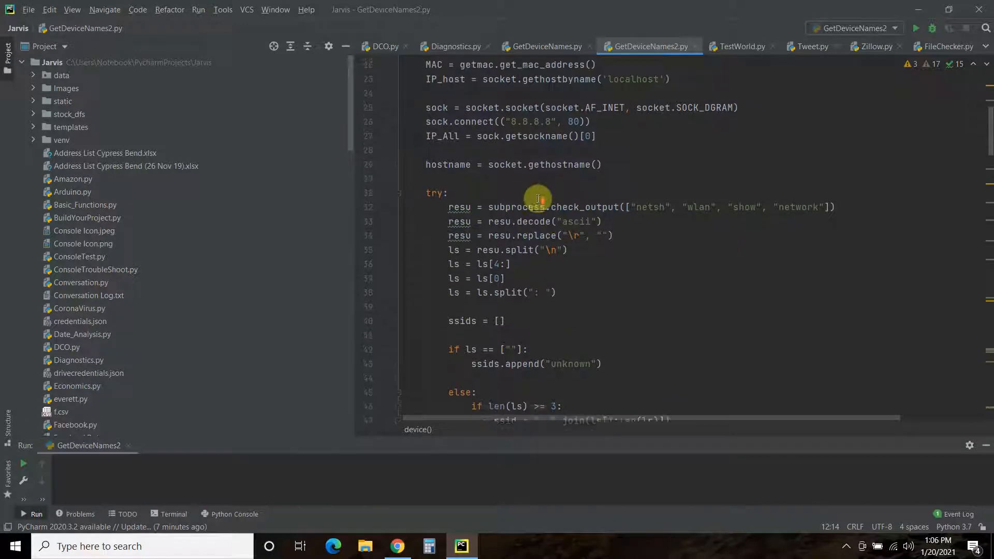
pyautogui.scroll(-3)
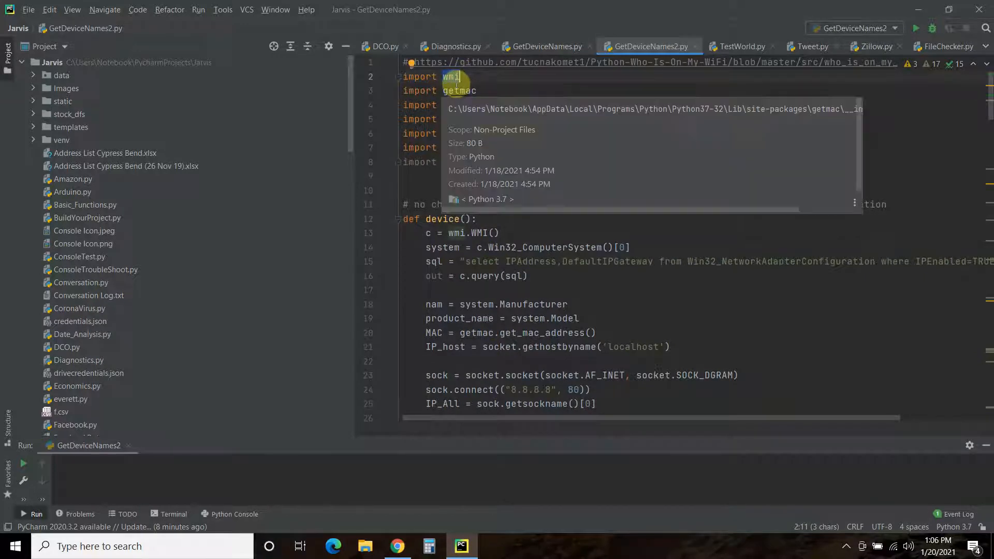
pyautogui.doubleClick(459, 91)
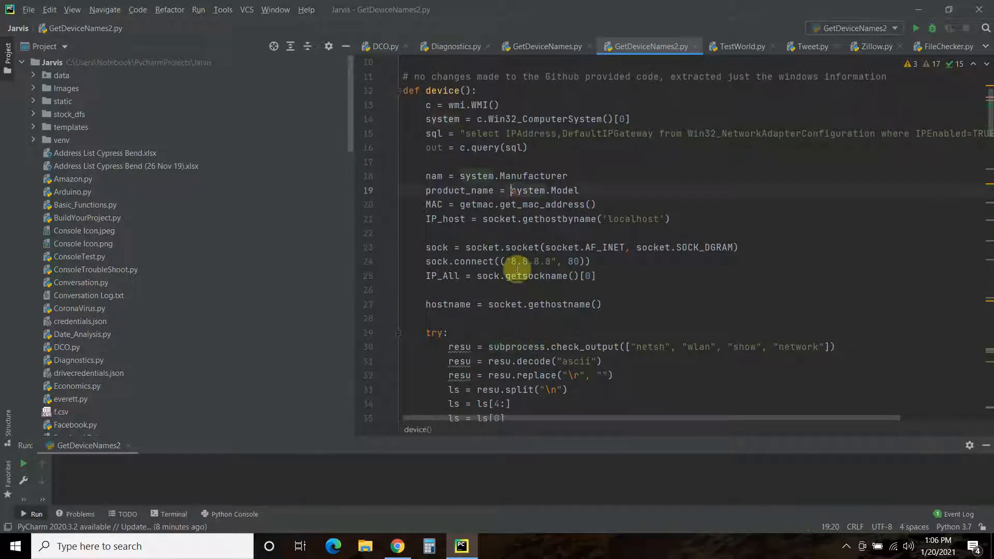
pyautogui.scroll(-3)
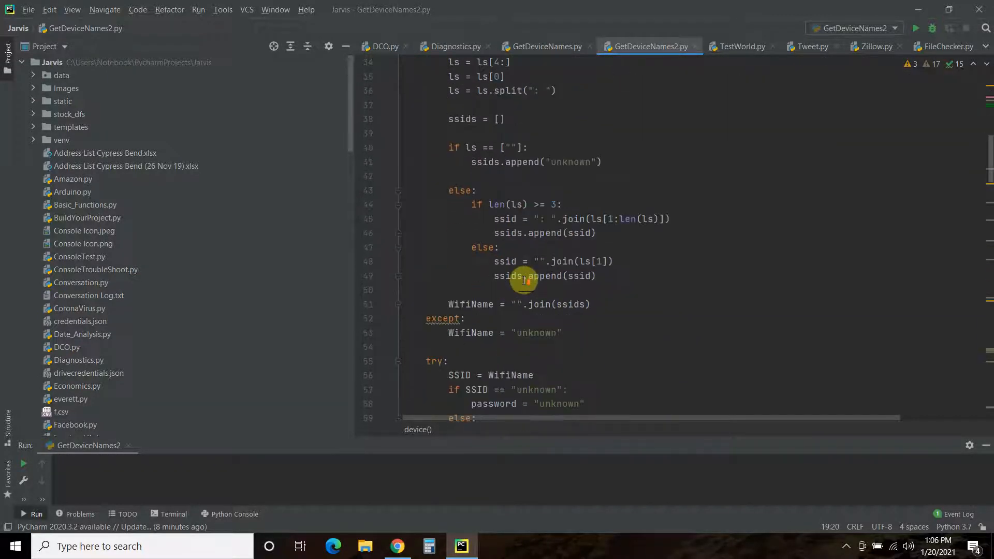
pyautogui.scroll(-3)
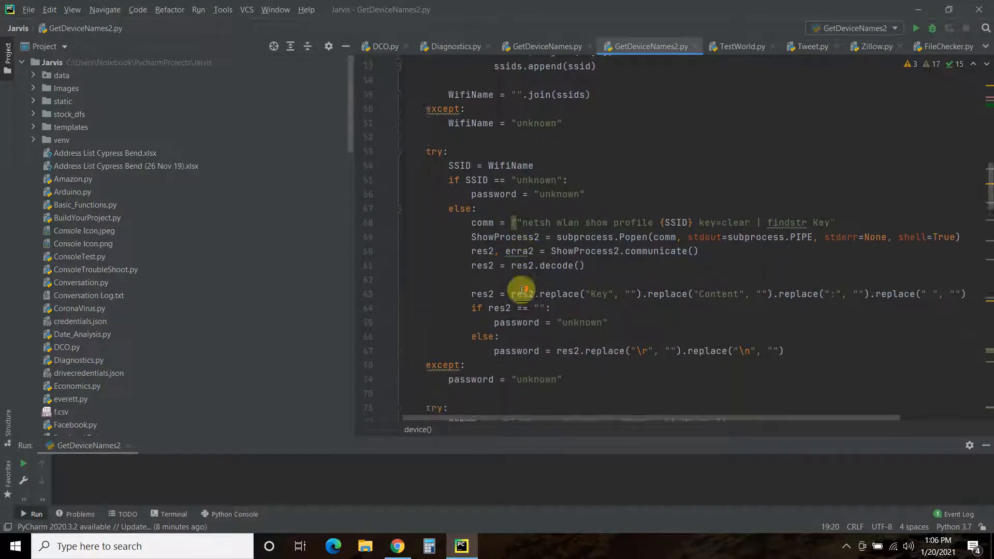
pyautogui.scroll(-3)
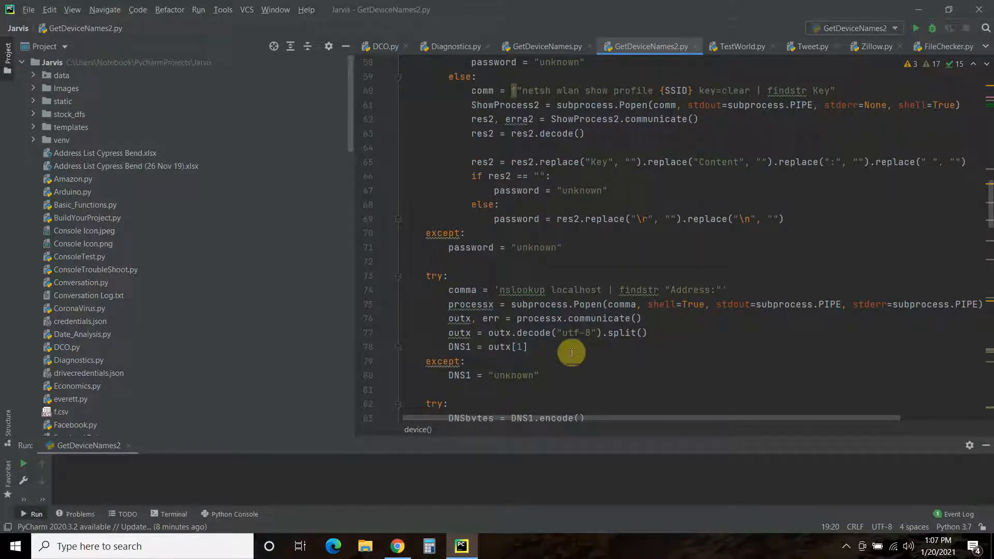
# Highlight the returned DeviceList and its password entry, comparing it against the GitHub source.
pyautogui.scroll(-3)
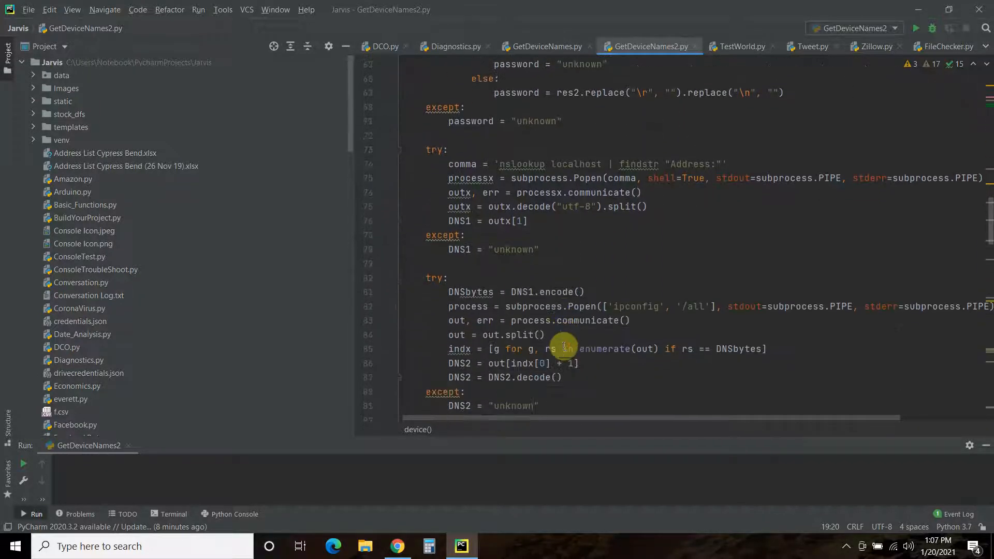
pyautogui.scroll(-3)
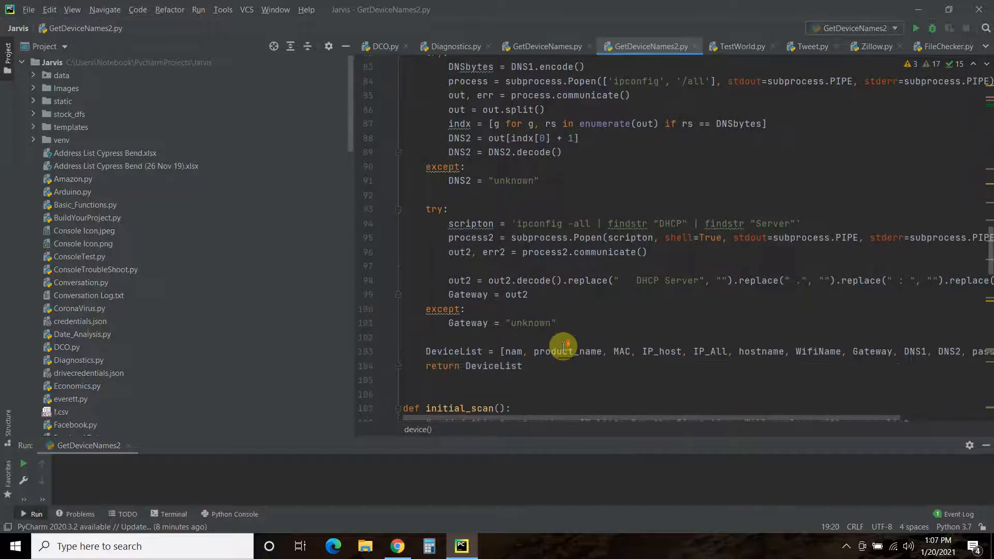
pyautogui.scroll(-3)
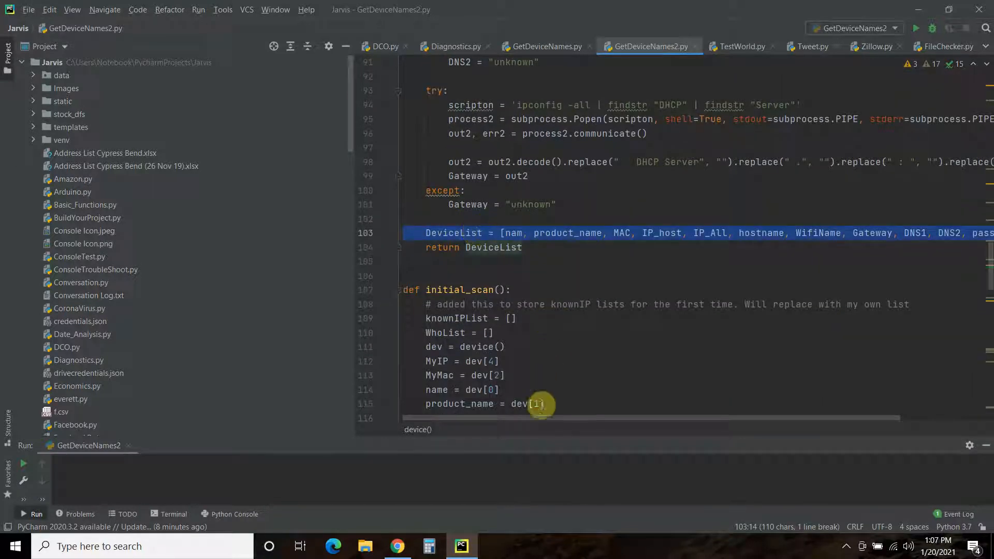
pyautogui.moveTo(540, 417); pyautogui.dragTo(592, 424)
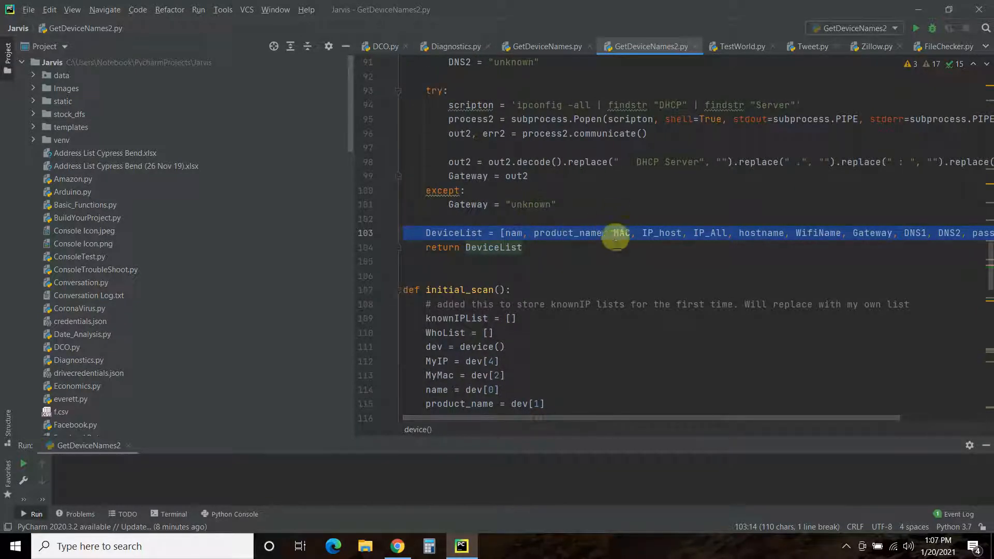
pyautogui.moveTo(660, 421)
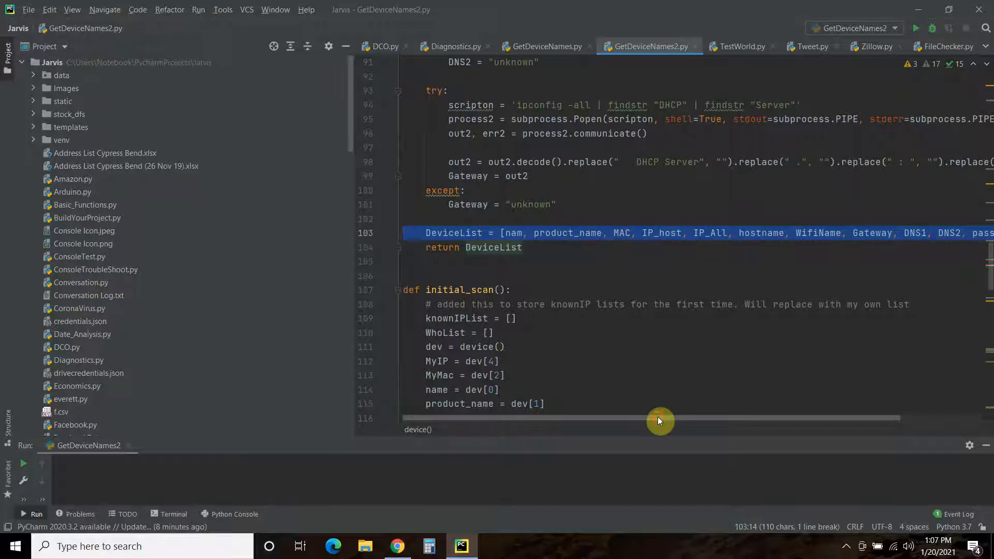
pyautogui.hscroll(3)
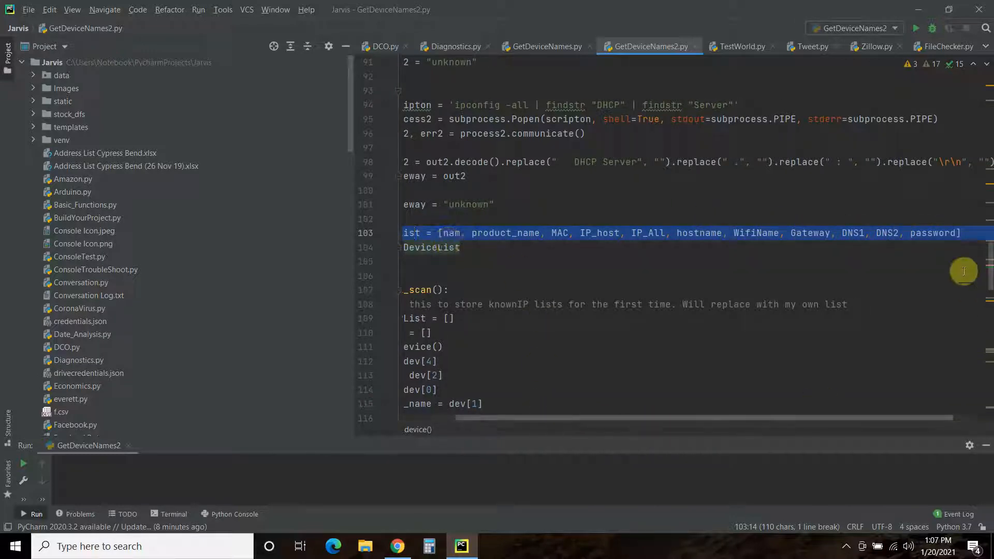
pyautogui.doubleClick(931, 233)
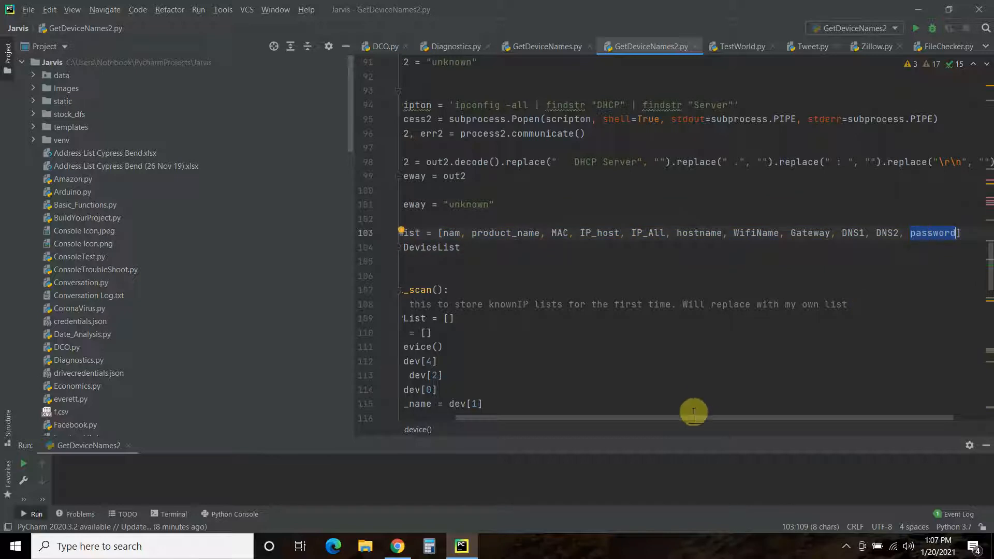
pyautogui.hscroll(-3)
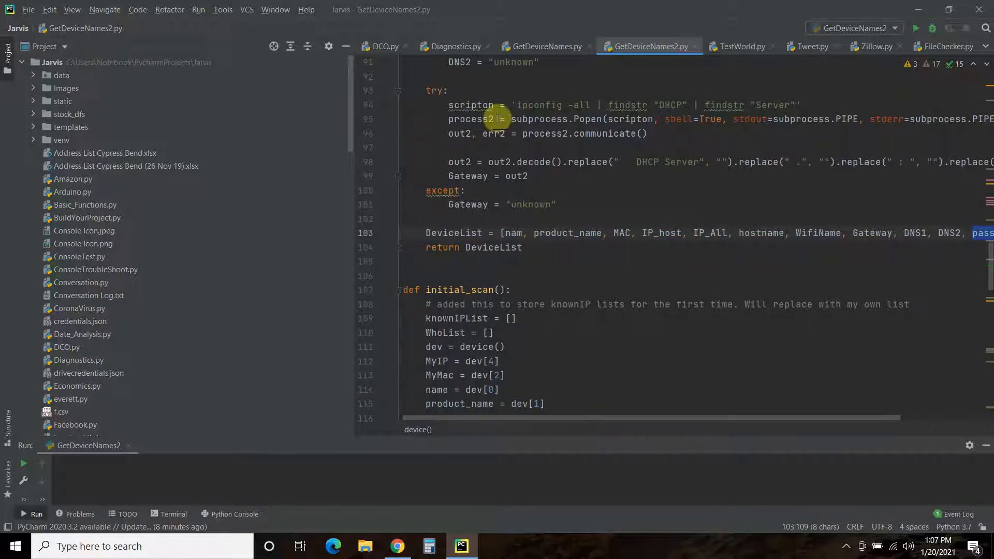
pyautogui.click(397, 545)
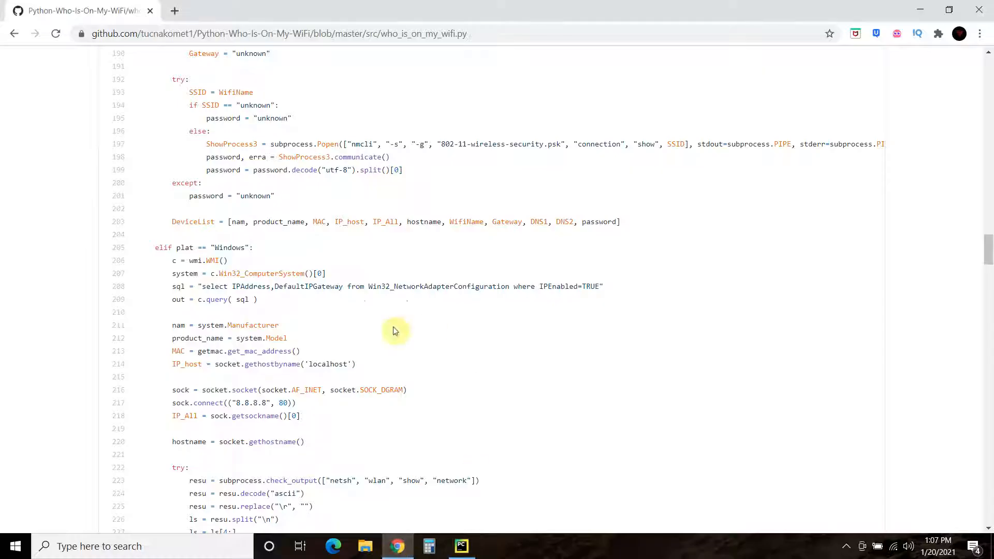
pyautogui.moveTo(312, 86)
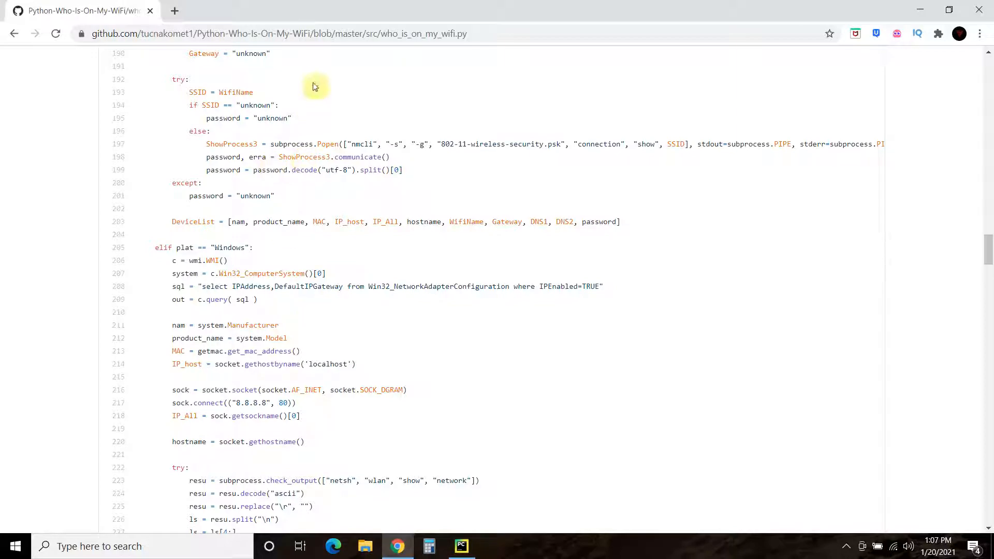
pyautogui.click(461, 546)
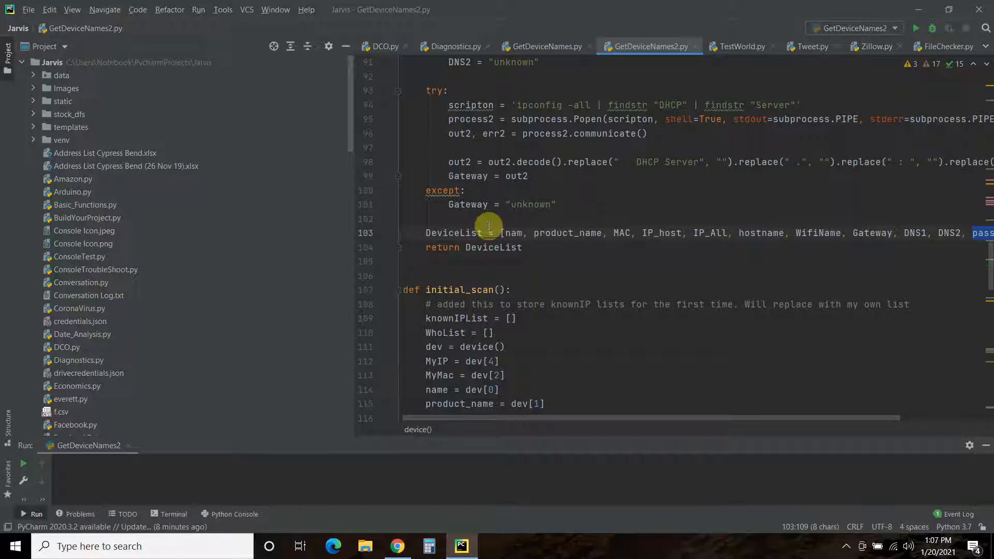
# Scroll down to def initial_scan() and highlight its knownIPList variable.
pyautogui.scroll(-3)
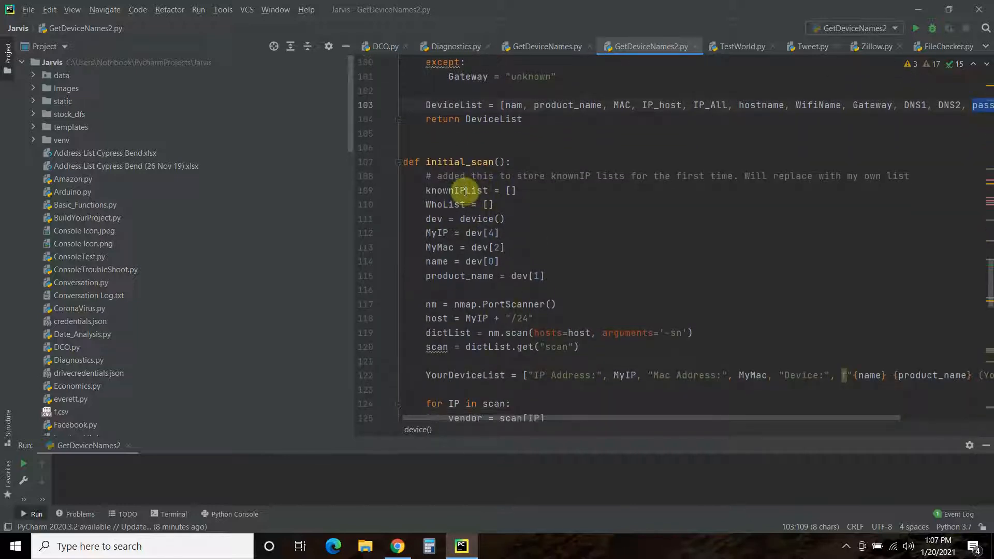
pyautogui.doubleClick(455, 190)
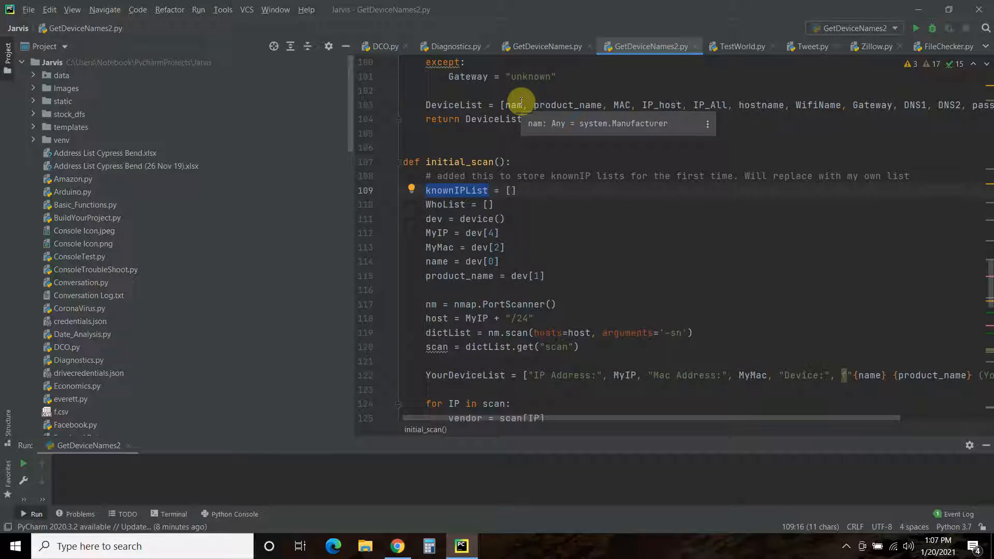
pyautogui.moveTo(537, 179)
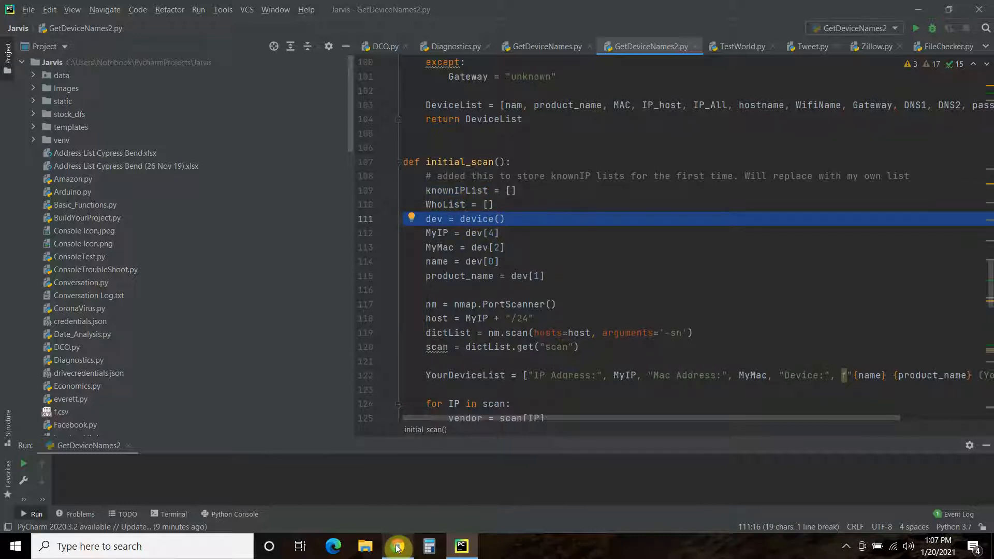
# View the Windows branch of who() on GitHub, then return to initial_scan() in PyCharm.
pyautogui.click(396, 545)
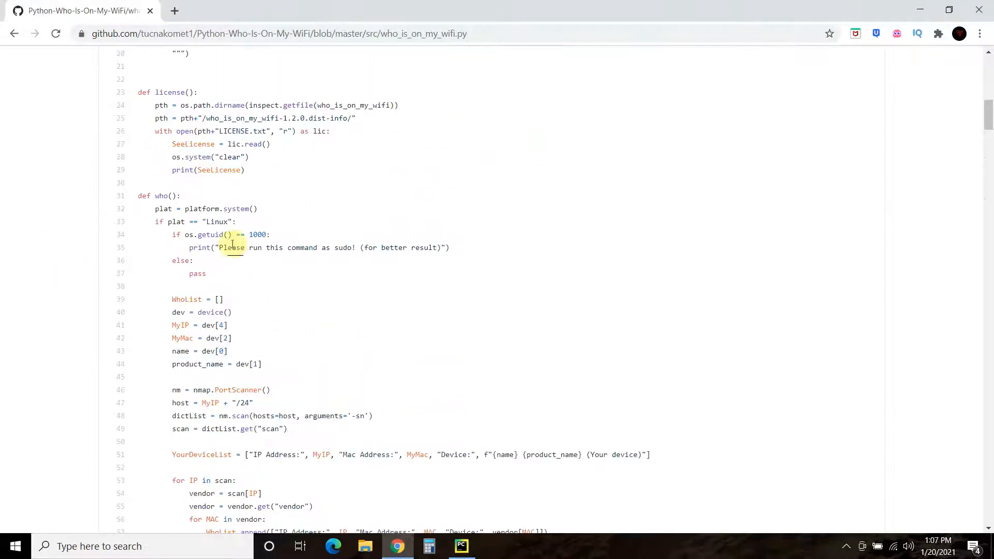
pyautogui.scroll(-3)
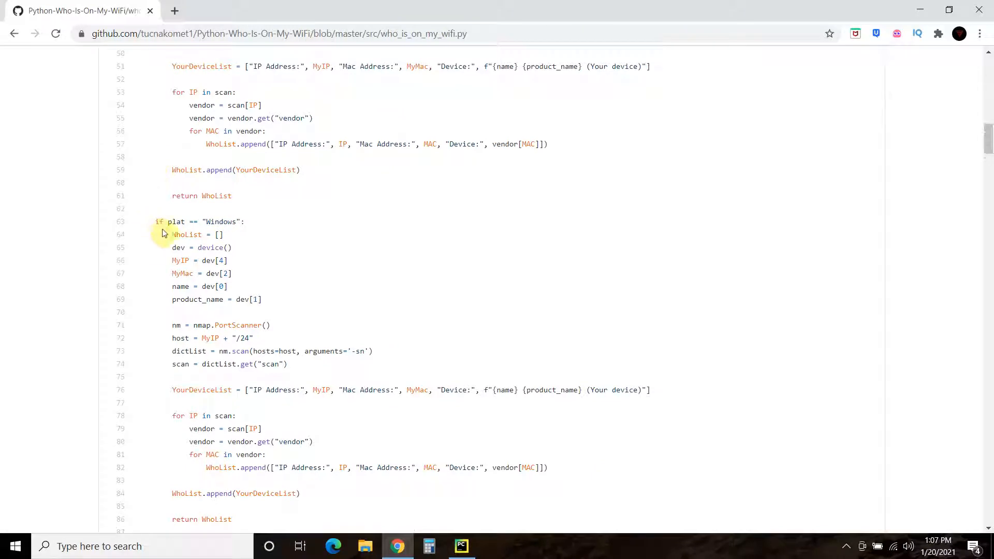
pyautogui.moveTo(230, 258)
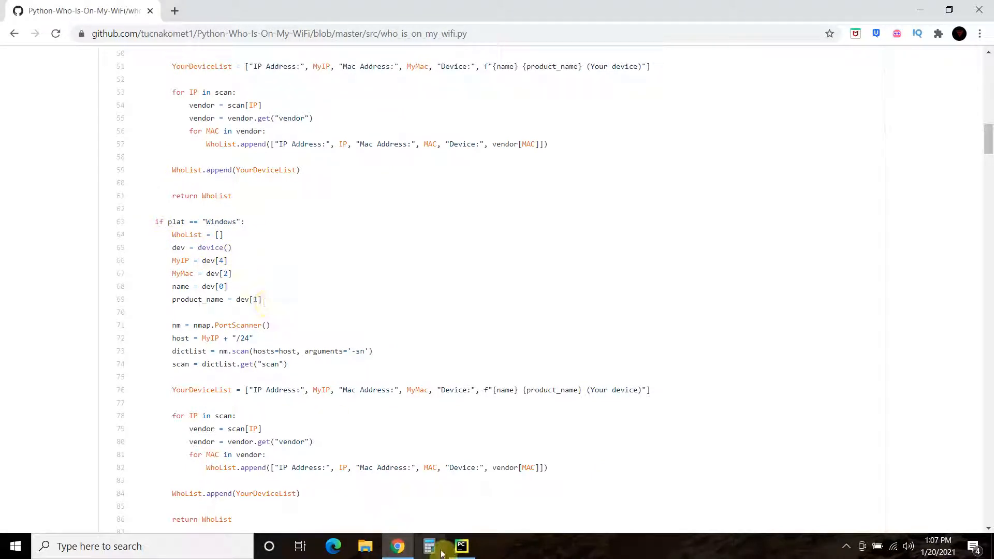
pyautogui.click(460, 545)
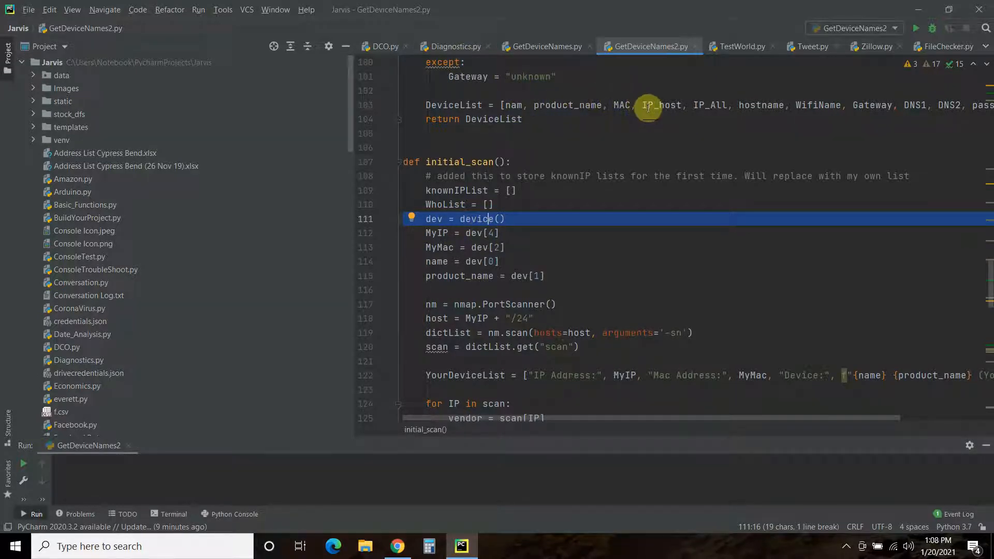
pyautogui.moveTo(708, 105)
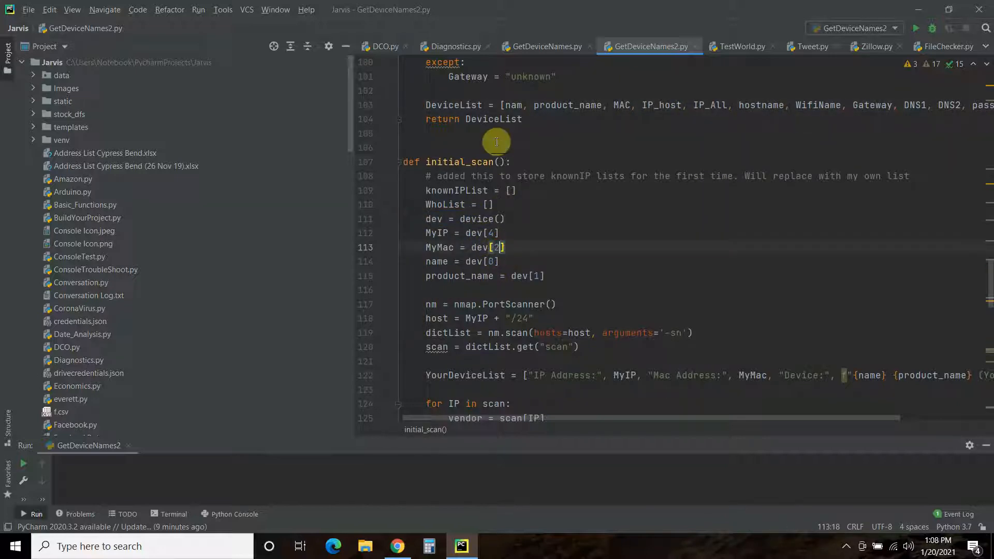
pyautogui.scroll(-3)
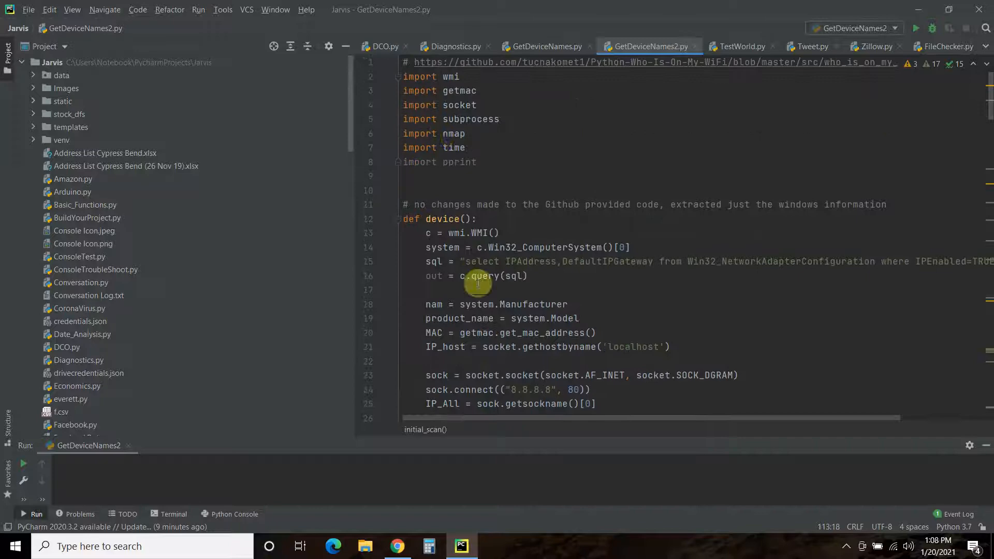
pyautogui.scroll(-3)
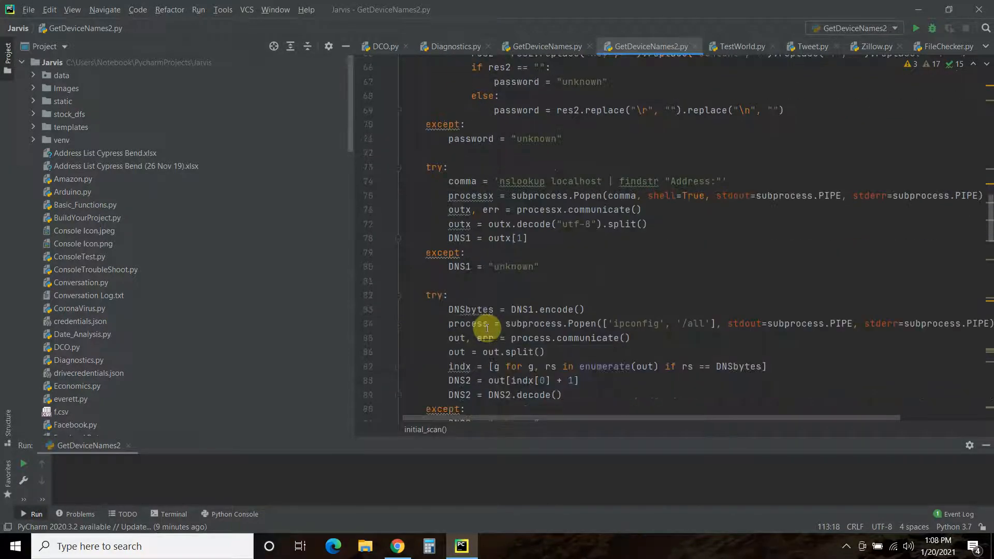
pyautogui.scroll(-3)
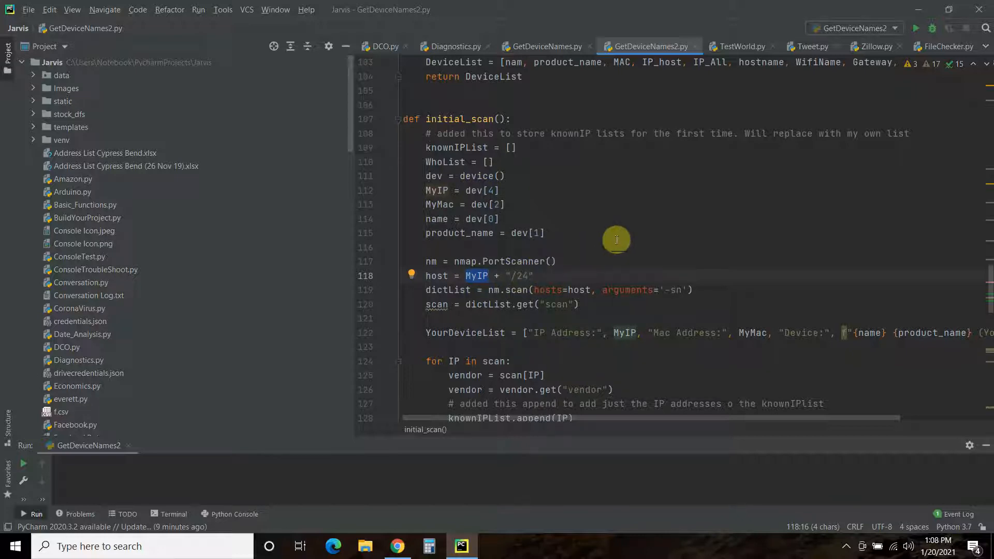
pyautogui.moveTo(532, 260)
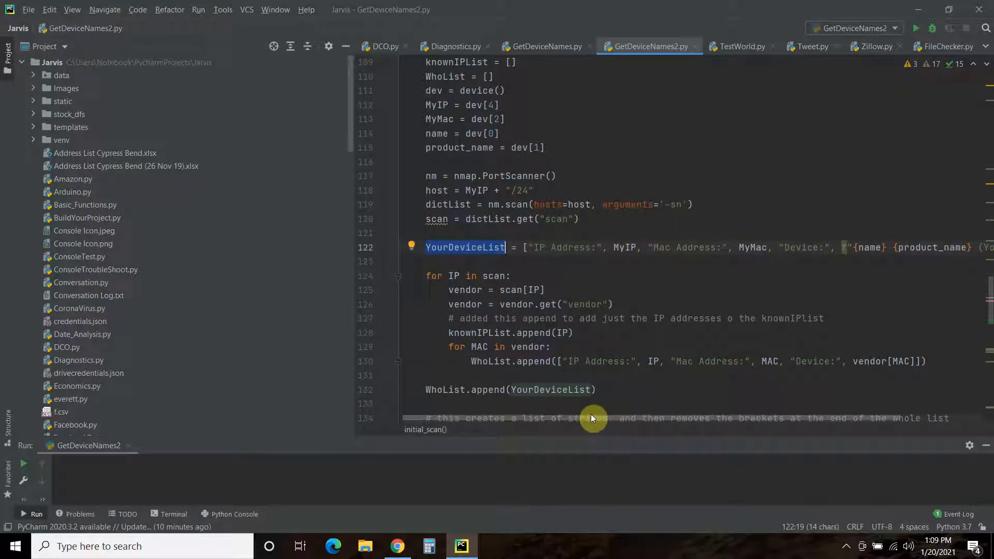
pyautogui.moveTo(406, 280)
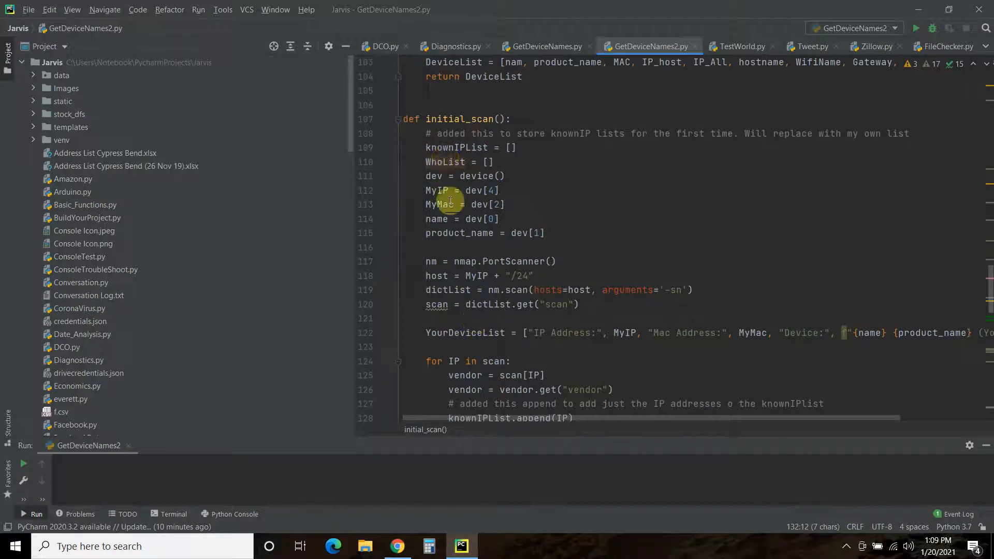
pyautogui.scroll(-3)
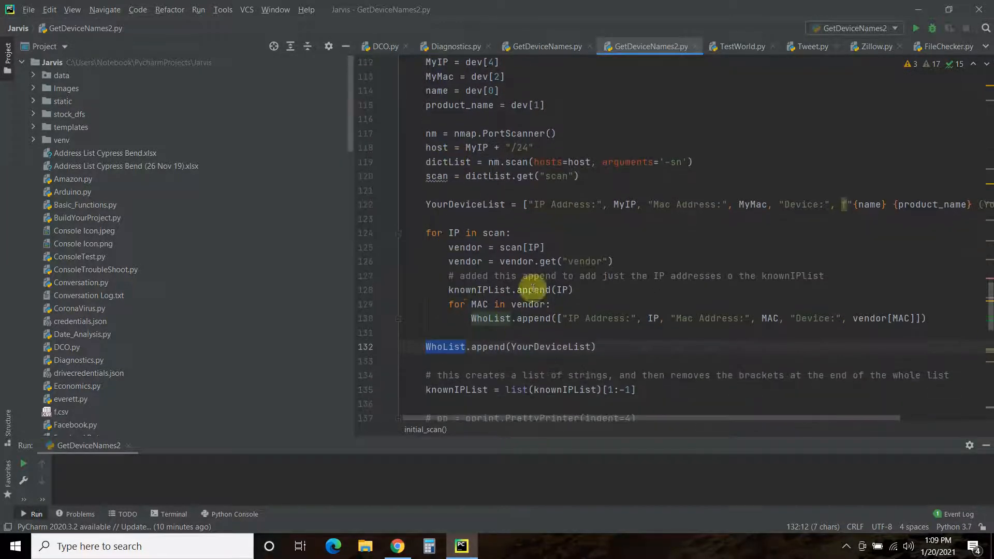
pyautogui.click(538, 290)
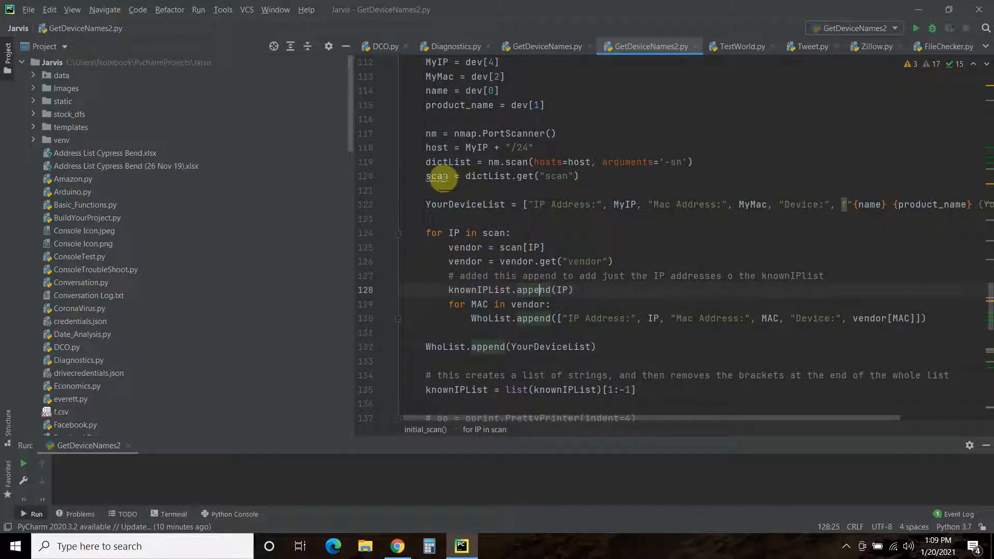
pyautogui.doubleClick(437, 176)
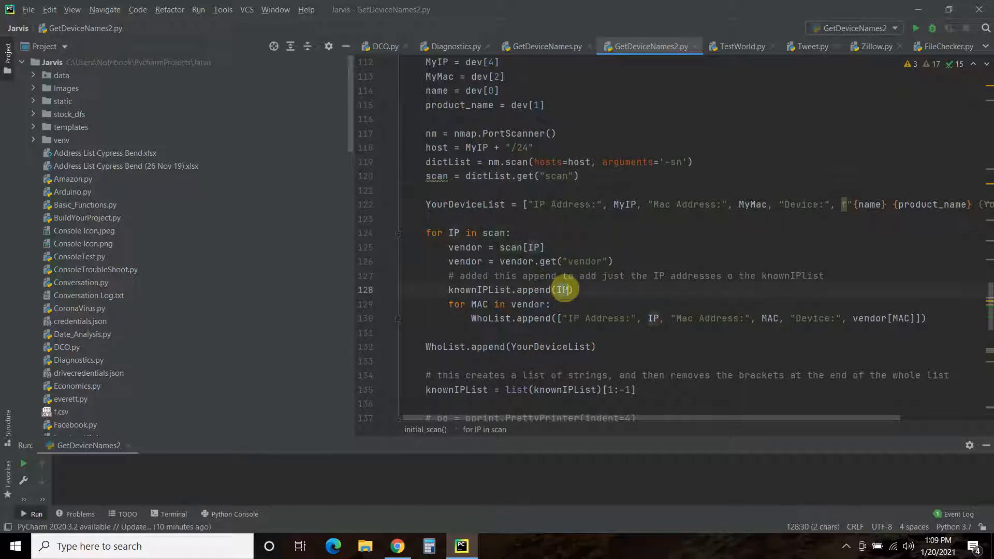
pyautogui.doubleClick(480, 290)
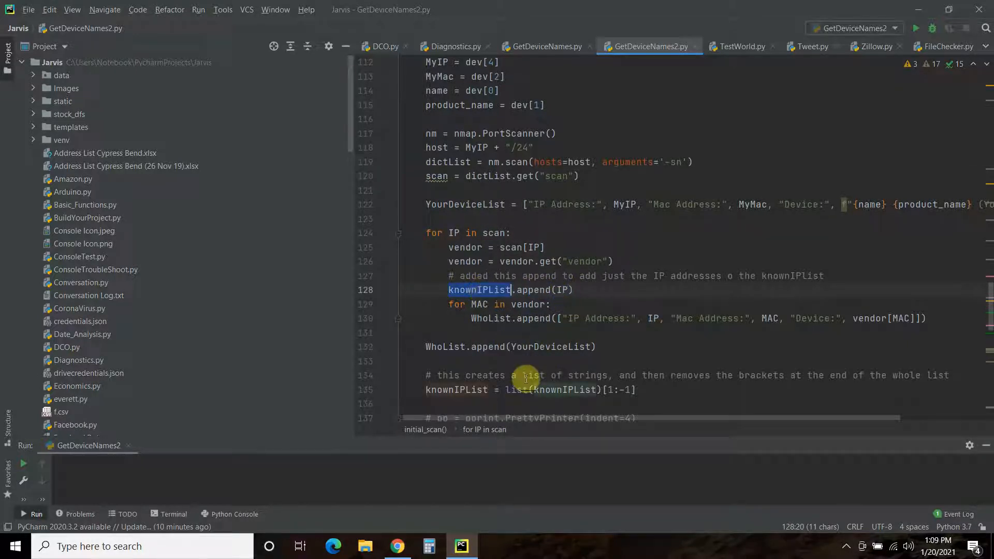
pyautogui.scroll(-3)
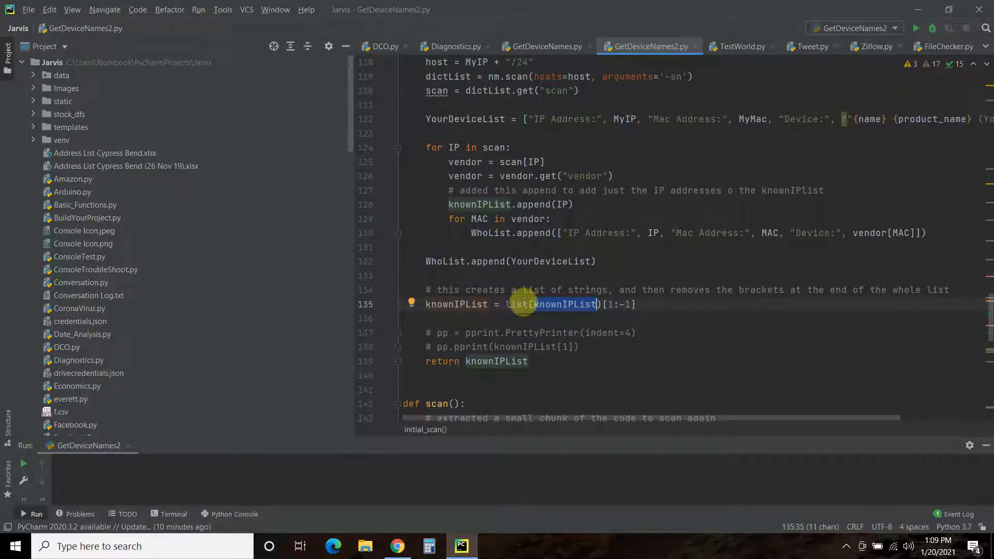
pyautogui.doubleClick(513, 304)
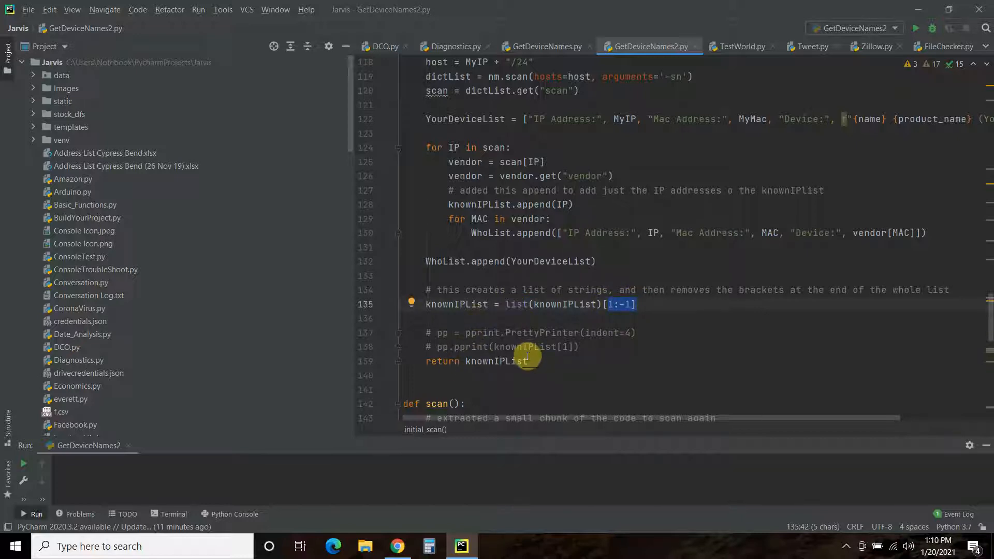
pyautogui.scroll(-3)
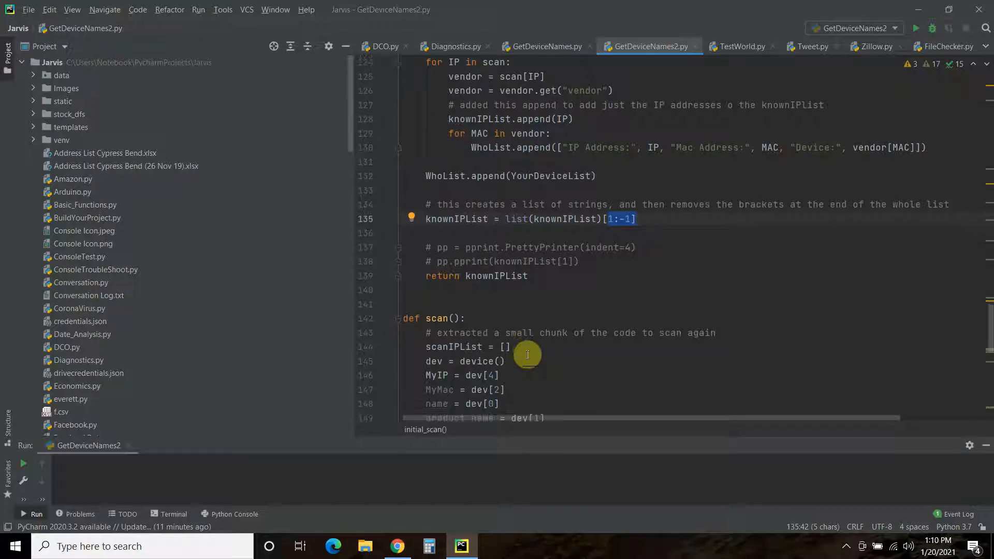
pyautogui.scroll(-3)
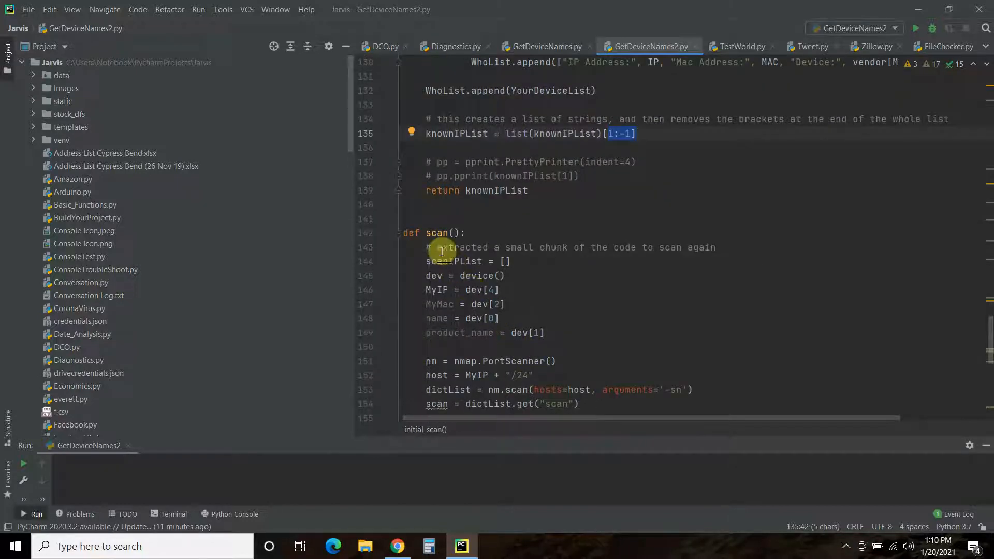
pyautogui.moveTo(474, 290)
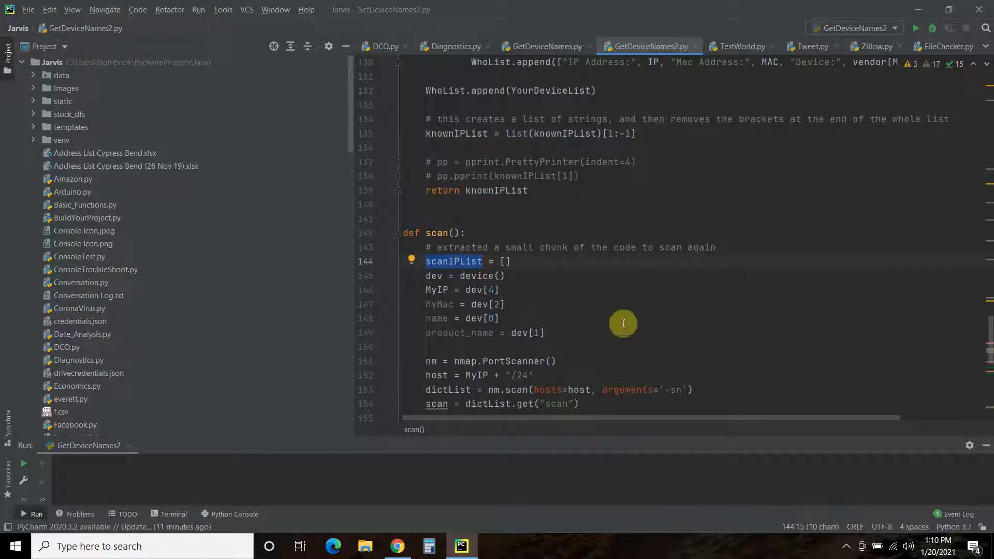
pyautogui.moveTo(570, 261)
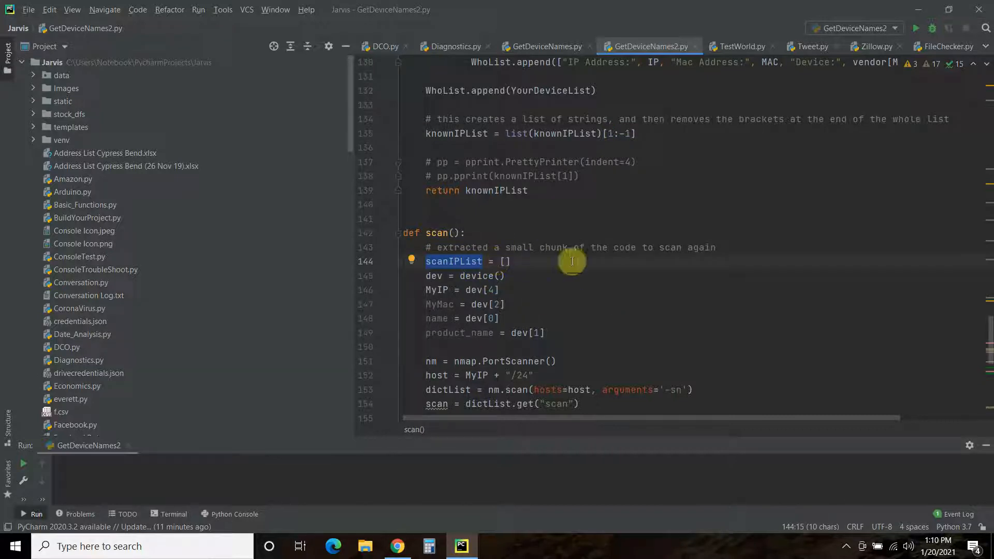
pyautogui.moveTo(461, 266)
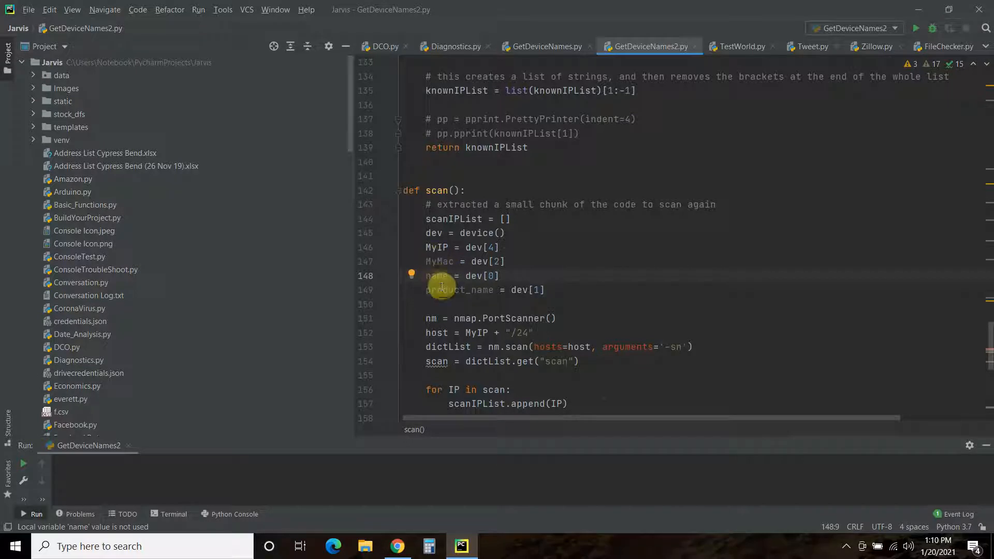
pyautogui.doubleClick(458, 290)
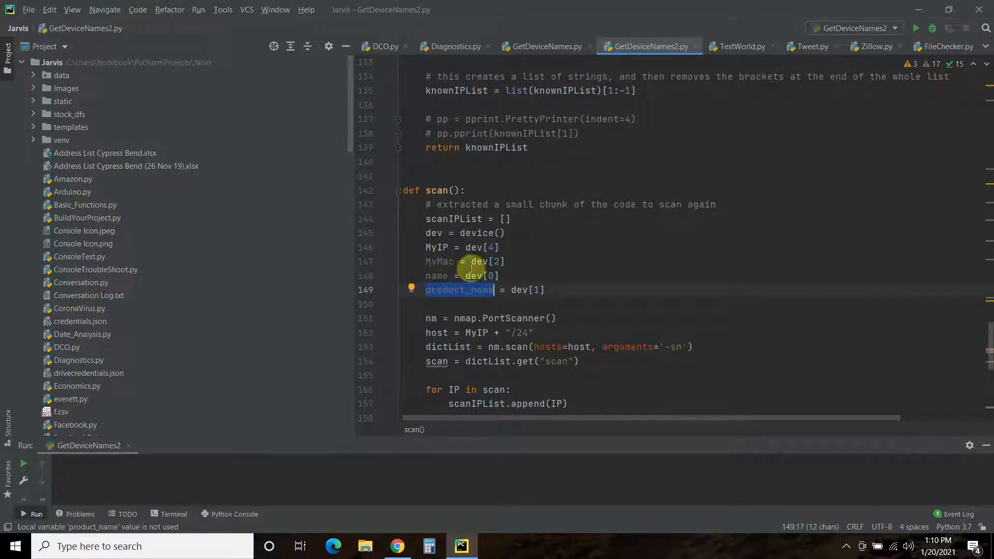
pyautogui.moveTo(474, 323)
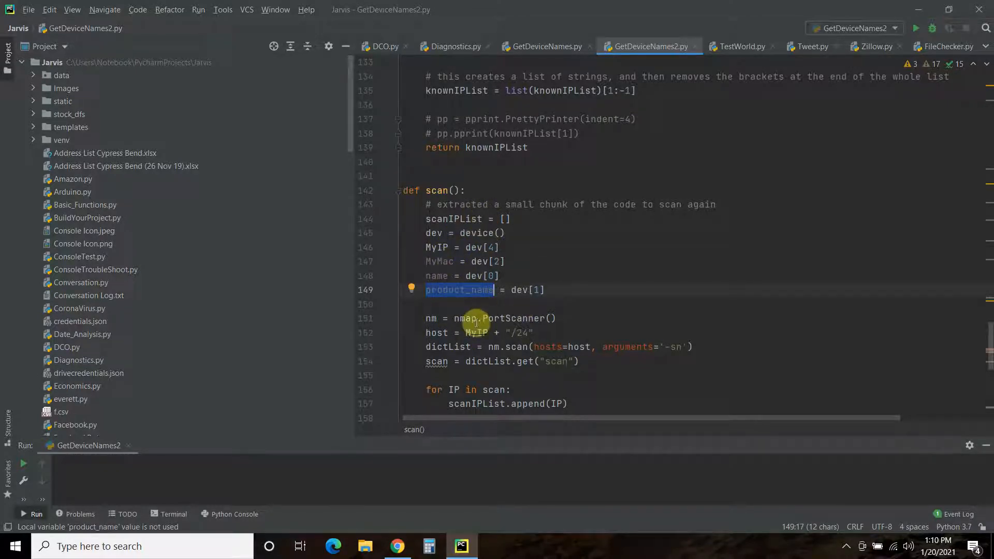
pyautogui.scroll(-3)
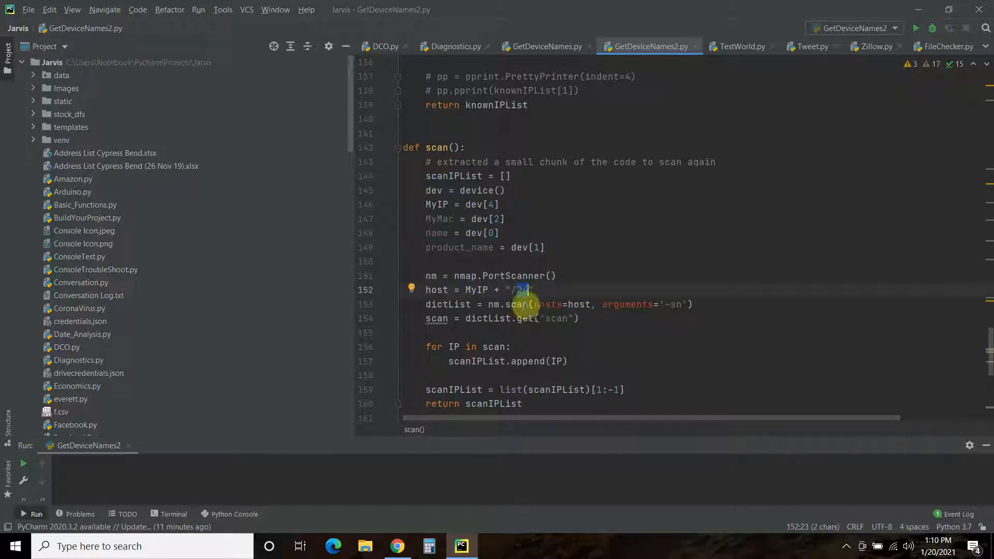
pyautogui.scroll(-3)
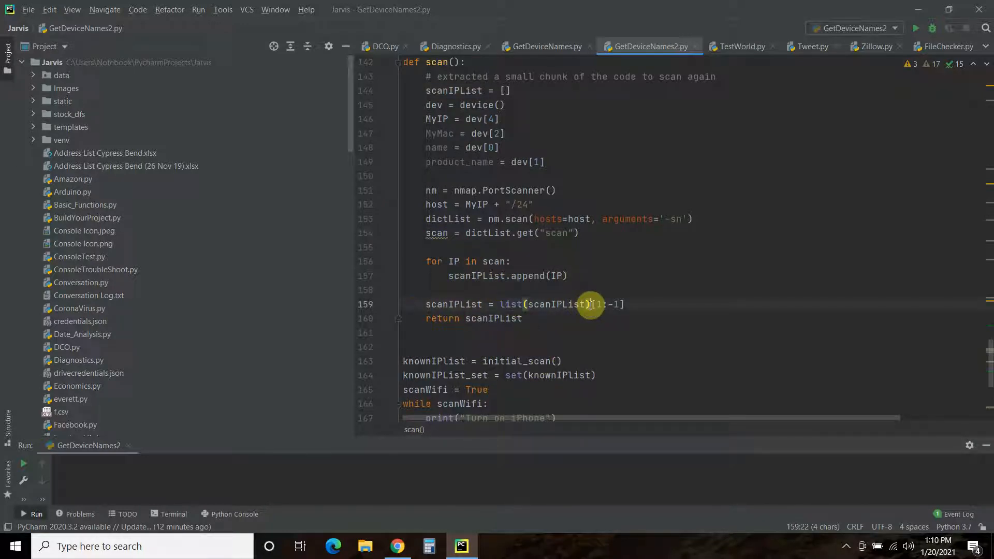
pyautogui.doubleClick(493, 318)
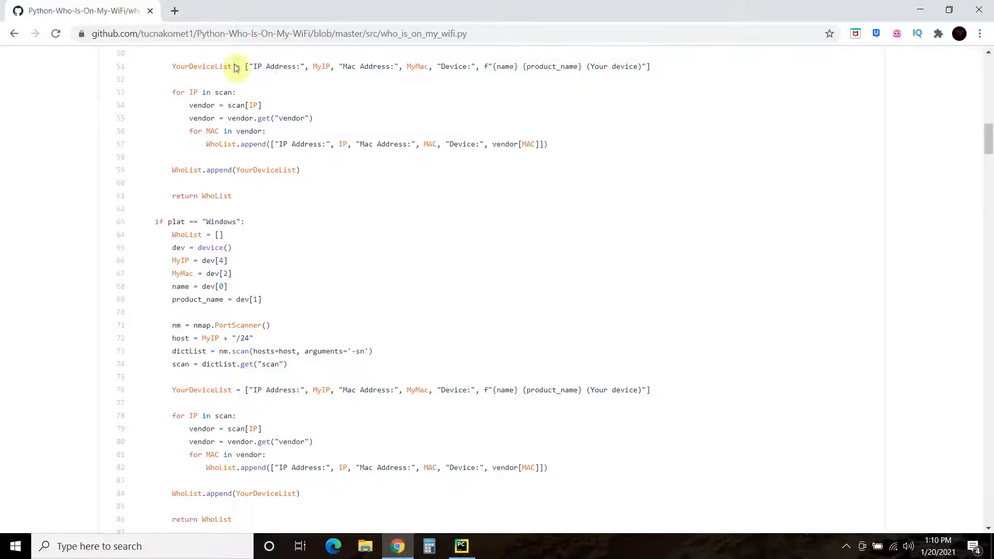
pyautogui.moveTo(373, 228)
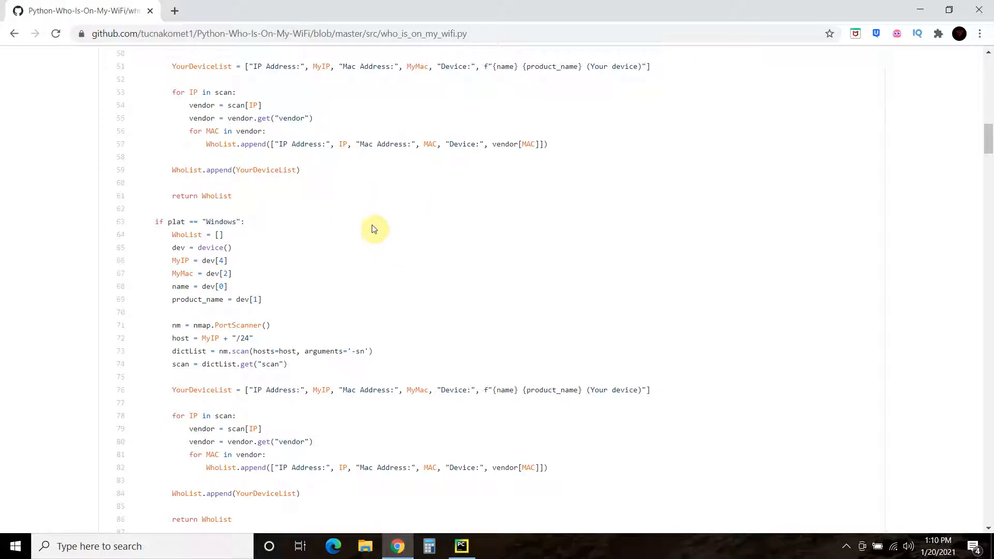
pyautogui.moveTo(300, 81)
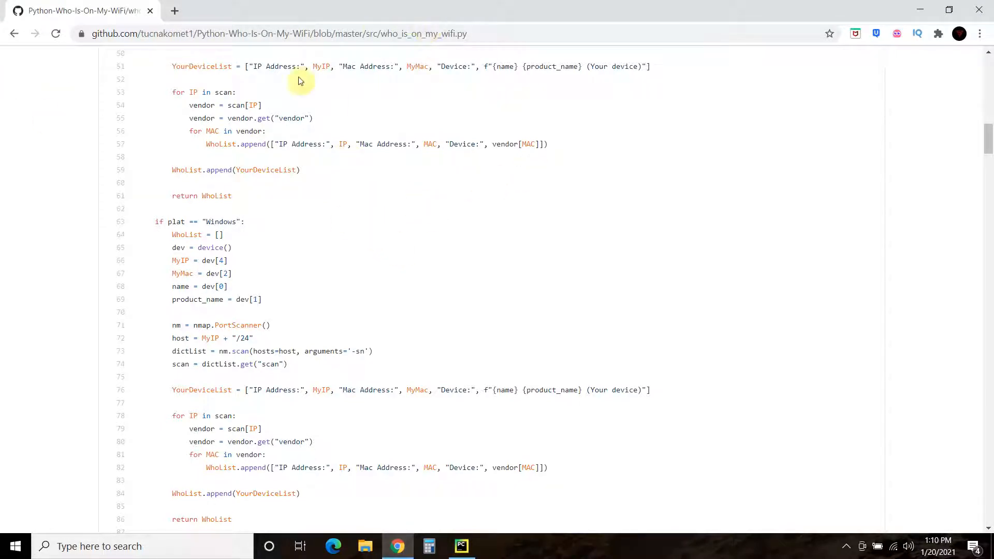
pyautogui.moveTo(232, 232)
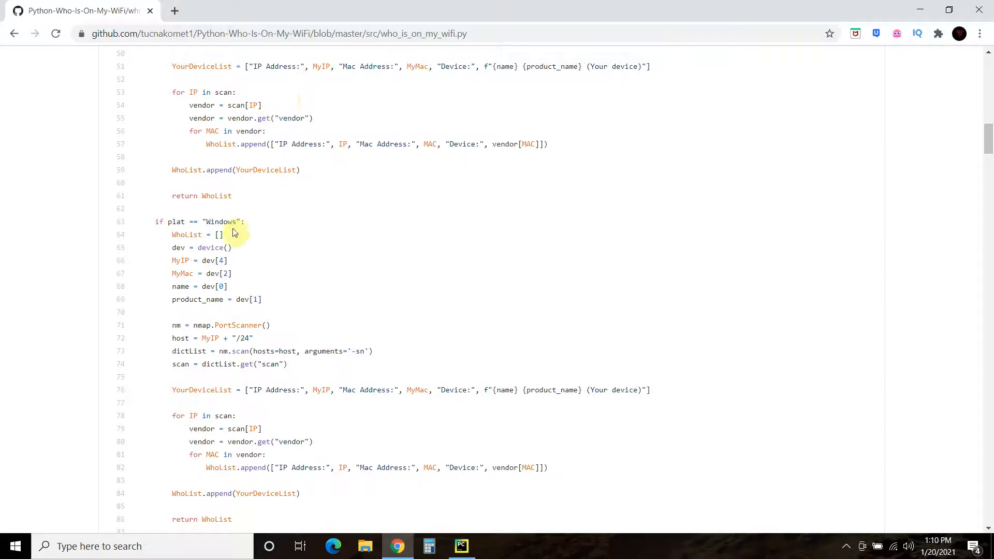
# Show the Python-Who-Is-On-My-WiFi repository header on GitHub, then return to the main loop in PyCharm.
pyautogui.scroll(-3)
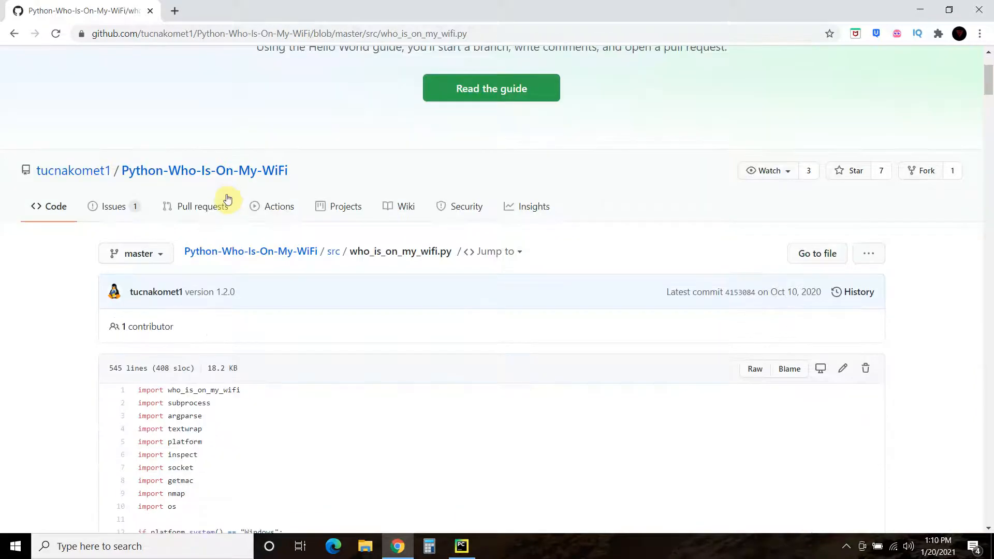
pyautogui.click(461, 546)
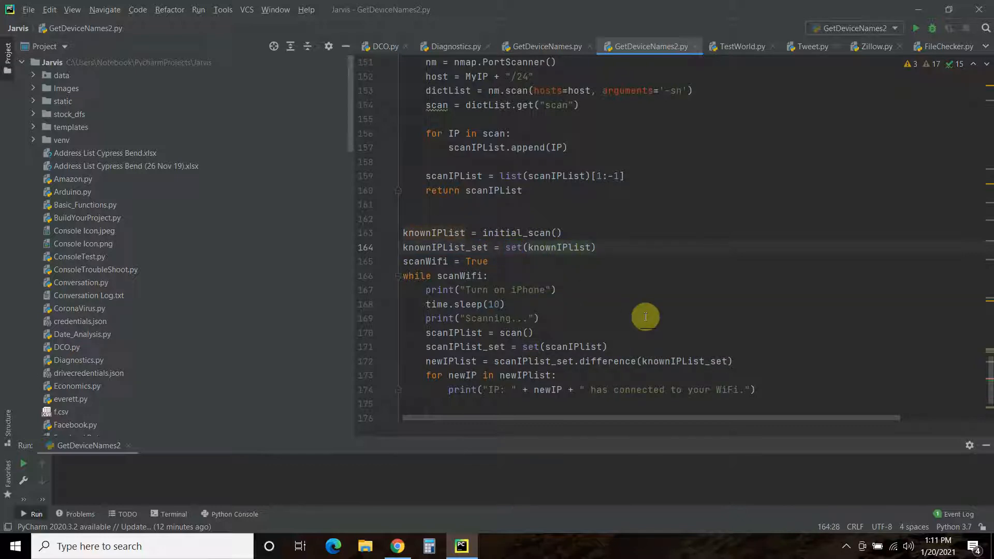
pyautogui.doubleClick(425, 261)
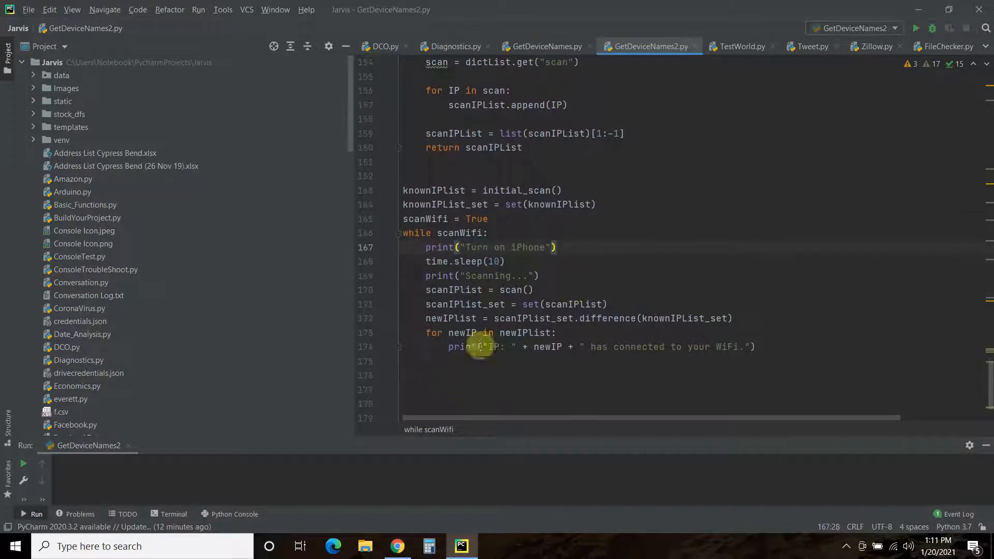
pyautogui.doubleClick(499, 247)
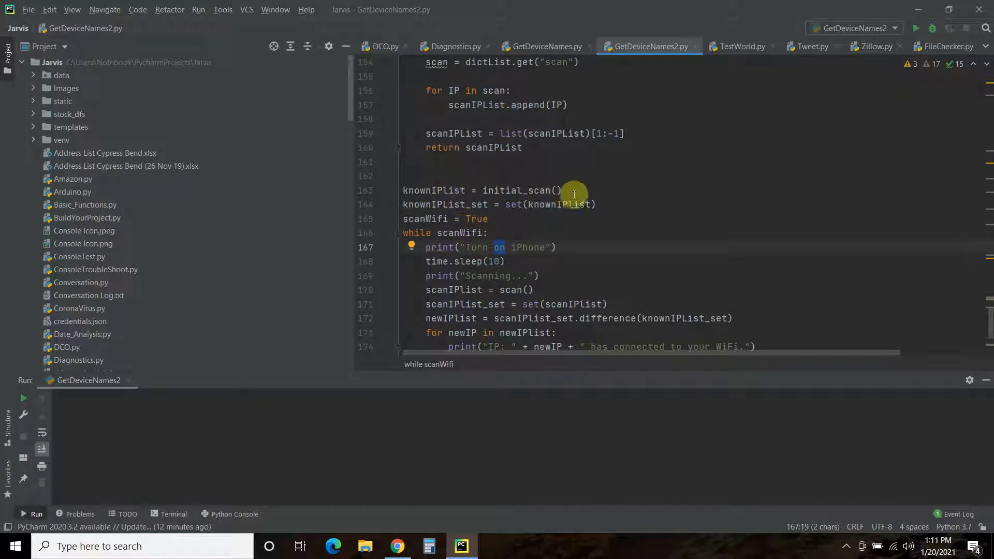
pyautogui.doubleClick(433, 190)
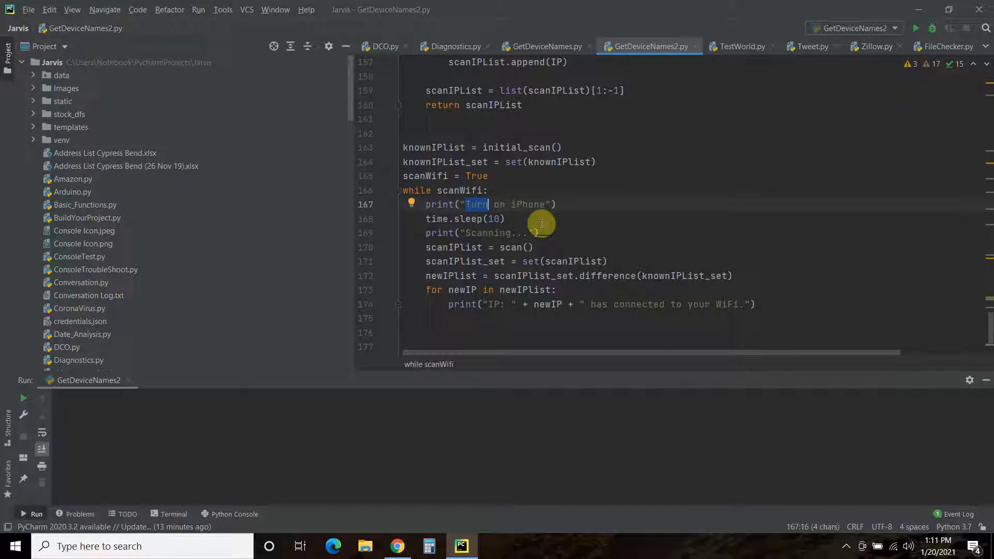
pyautogui.moveTo(558, 207)
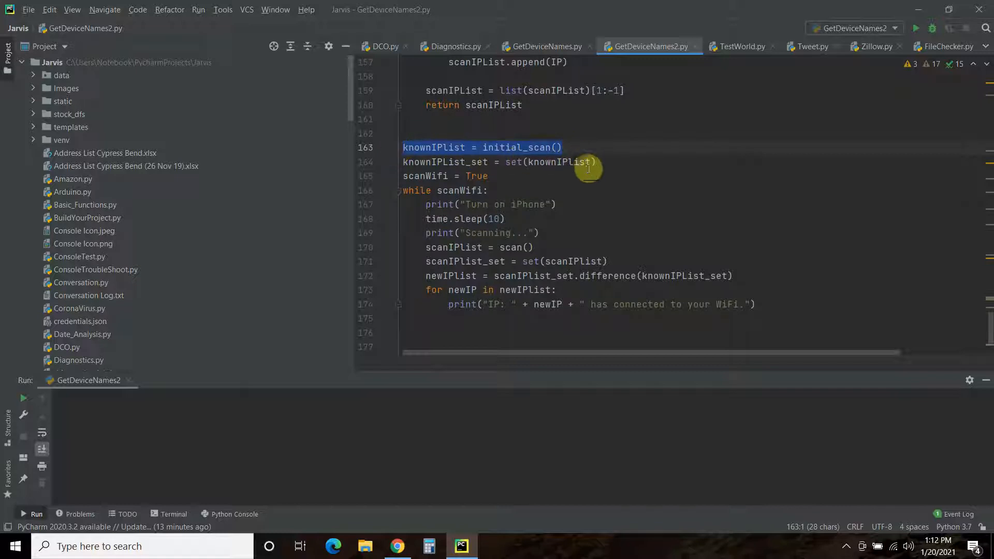
pyautogui.click(463, 161)
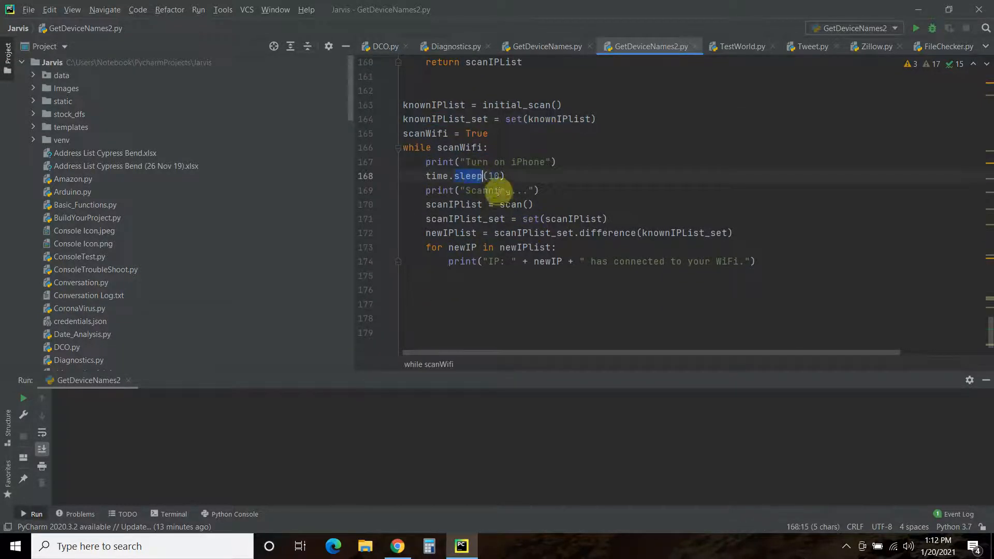
pyautogui.doubleClick(527, 162)
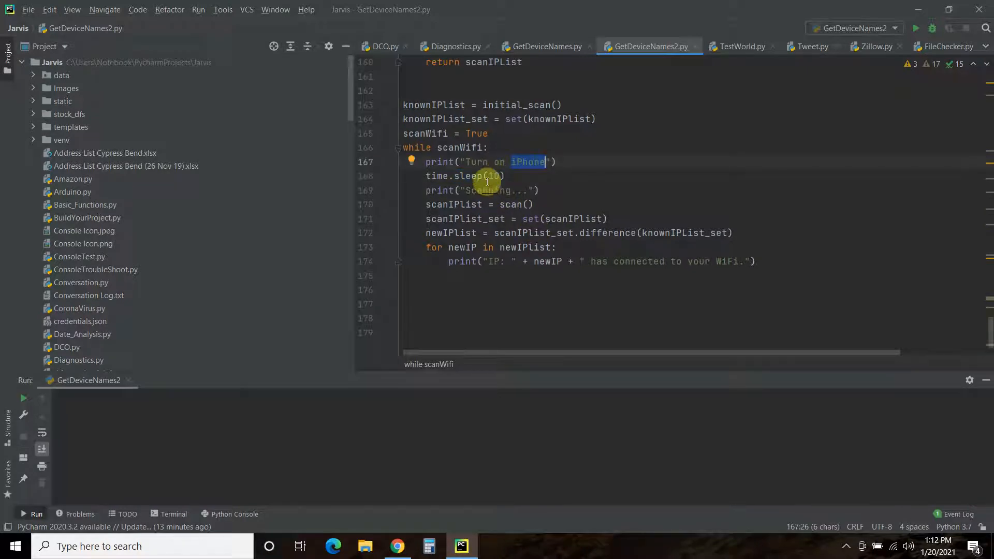
pyautogui.click(481, 191)
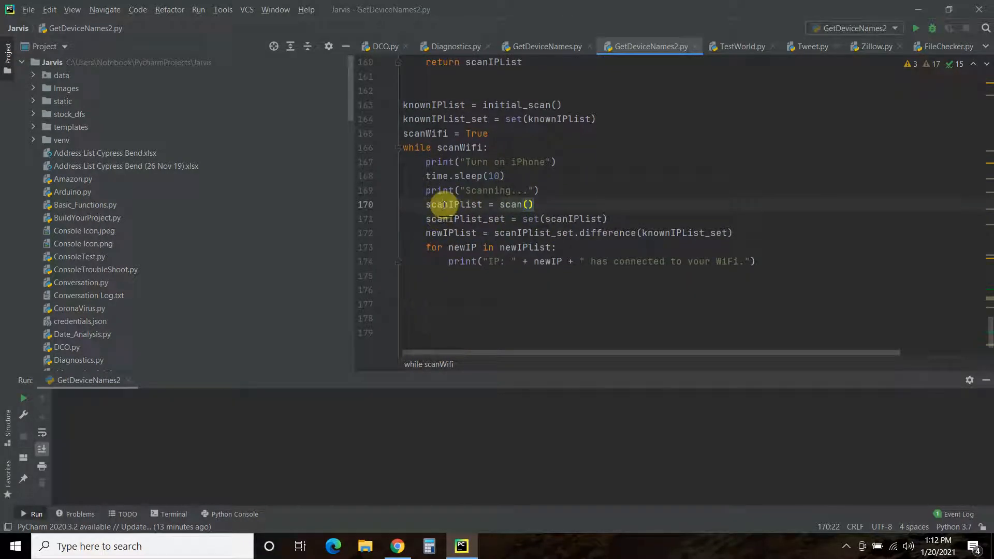
pyautogui.doubleClick(453, 204)
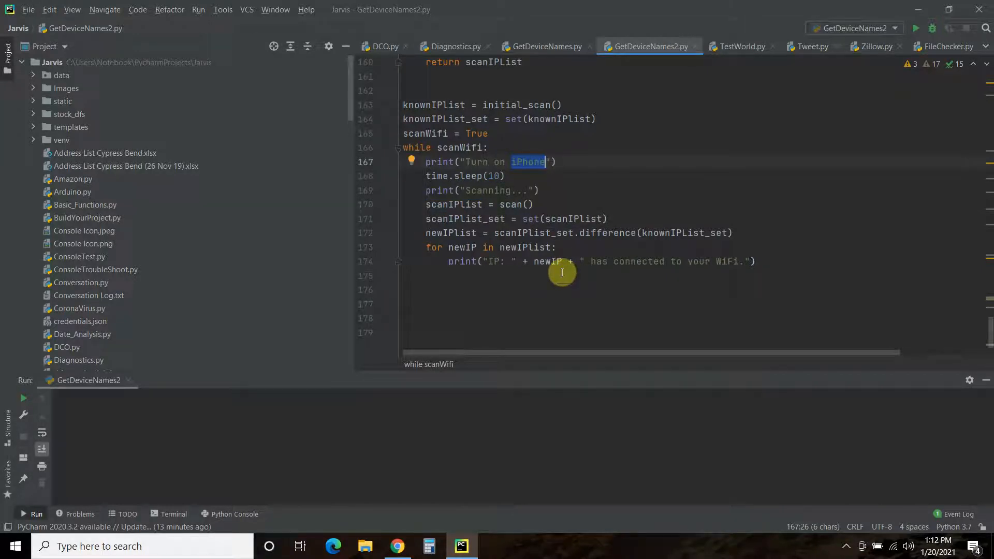
pyautogui.doubleClick(452, 204)
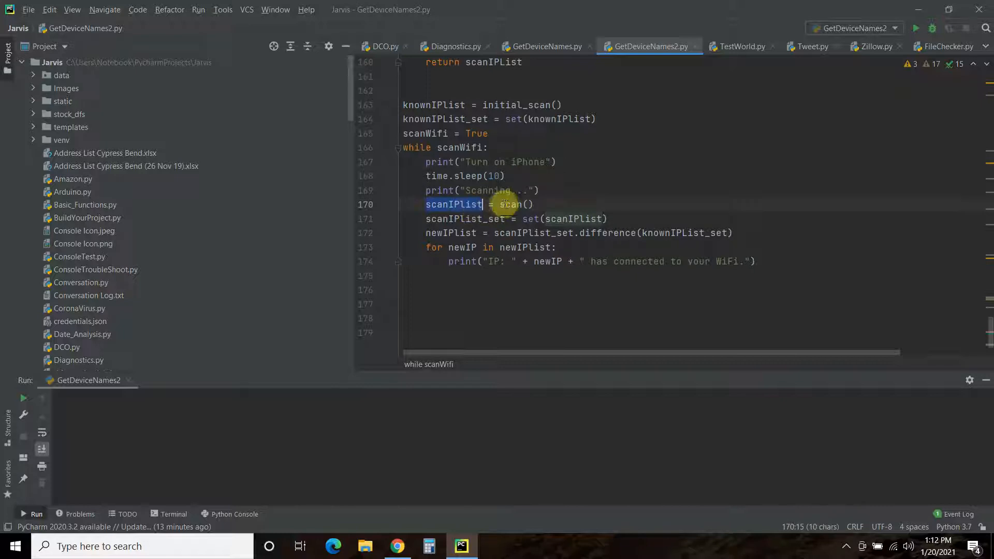
pyautogui.doubleClick(511, 204)
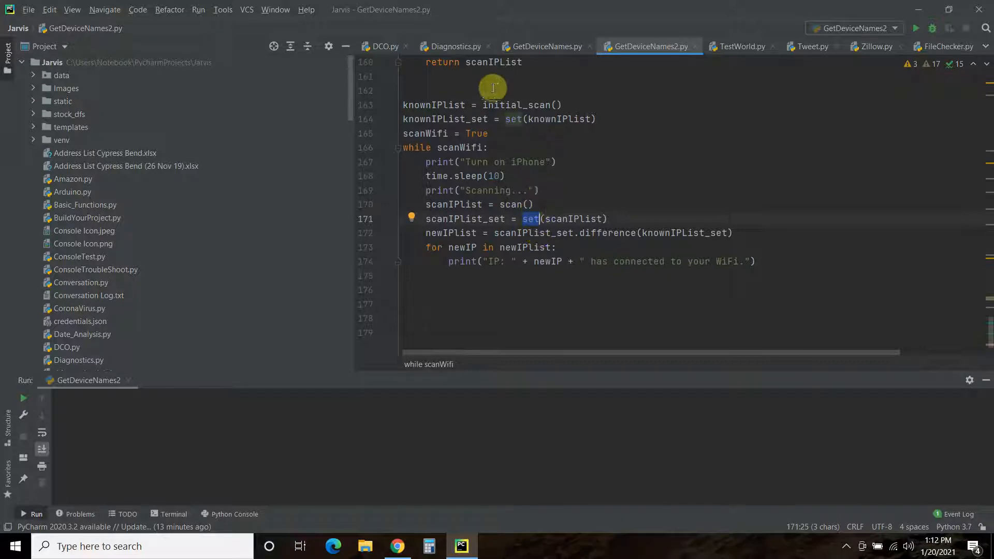
pyautogui.doubleClick(604, 233)
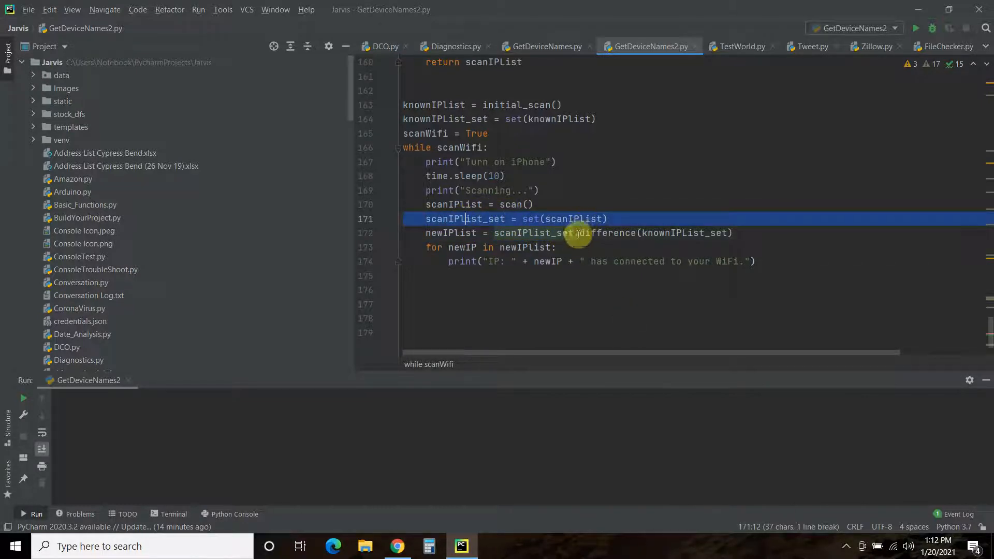
pyautogui.click(674, 233)
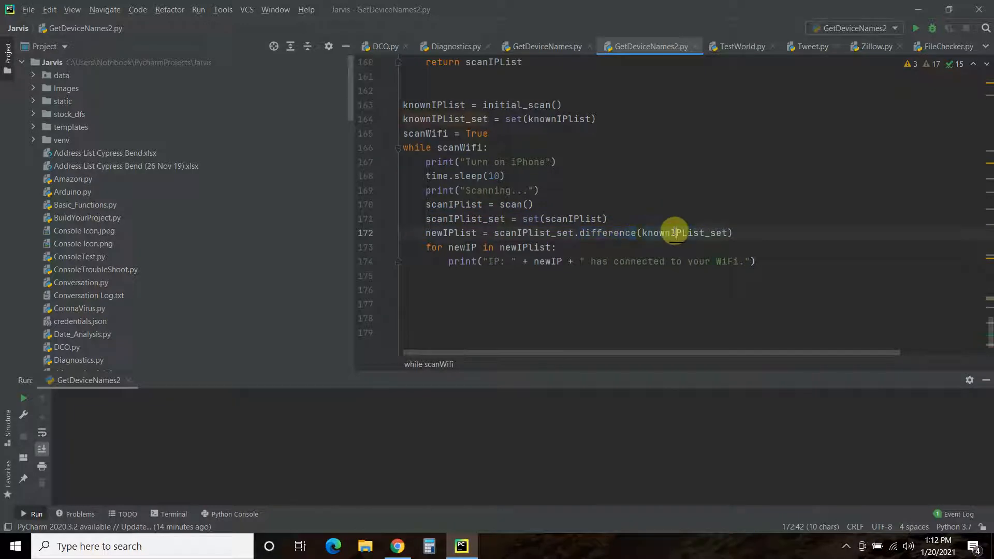
pyautogui.doubleClick(684, 233)
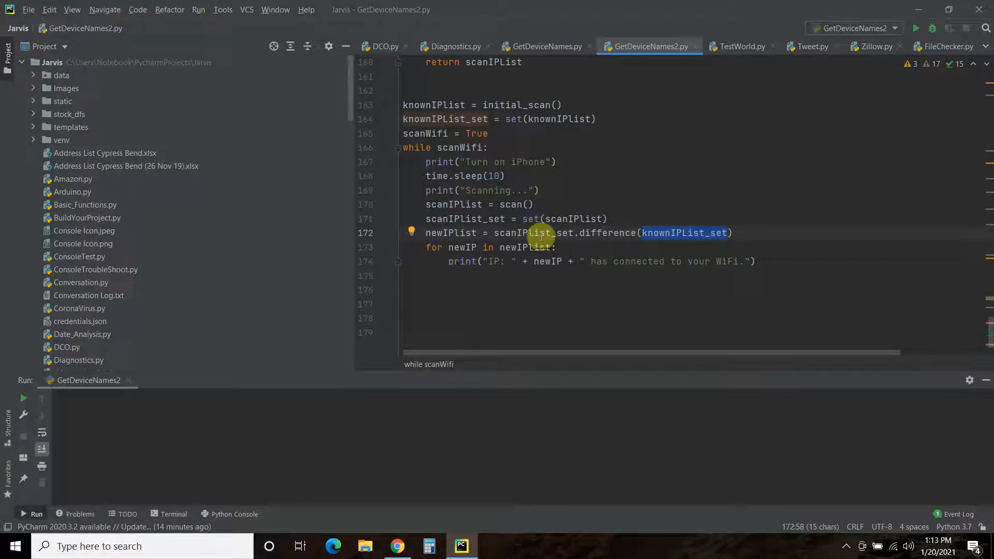
pyautogui.doubleClick(525, 233)
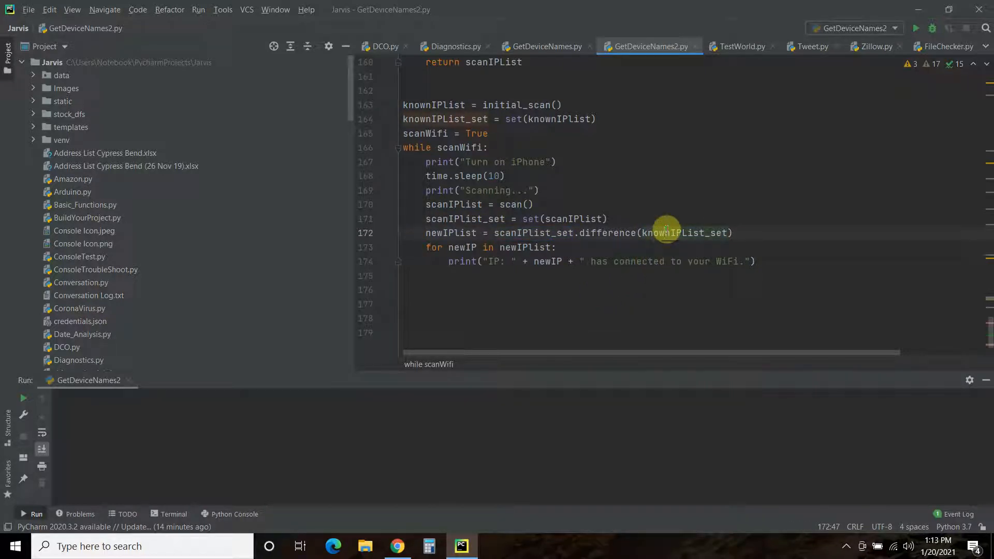
pyautogui.moveTo(666, 233)
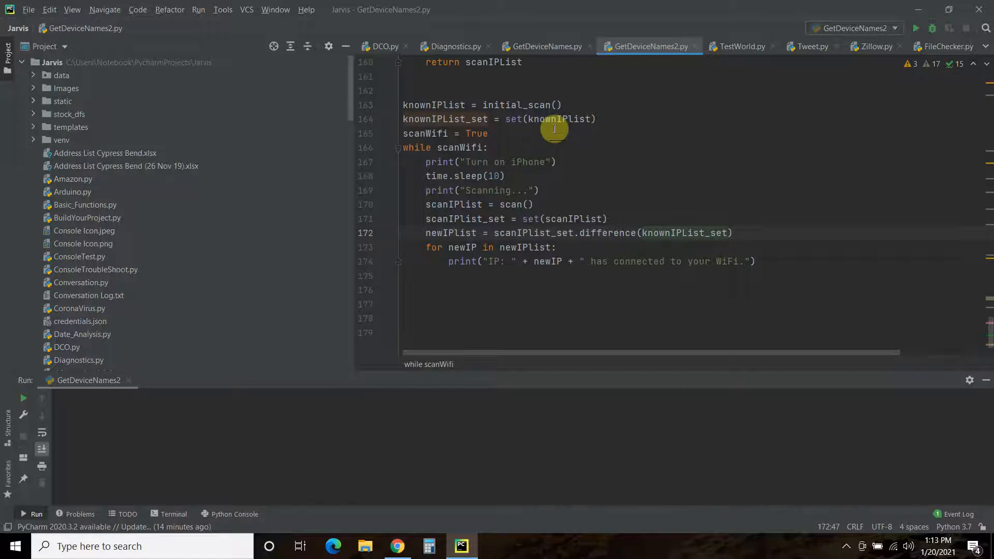
pyautogui.moveTo(658, 216)
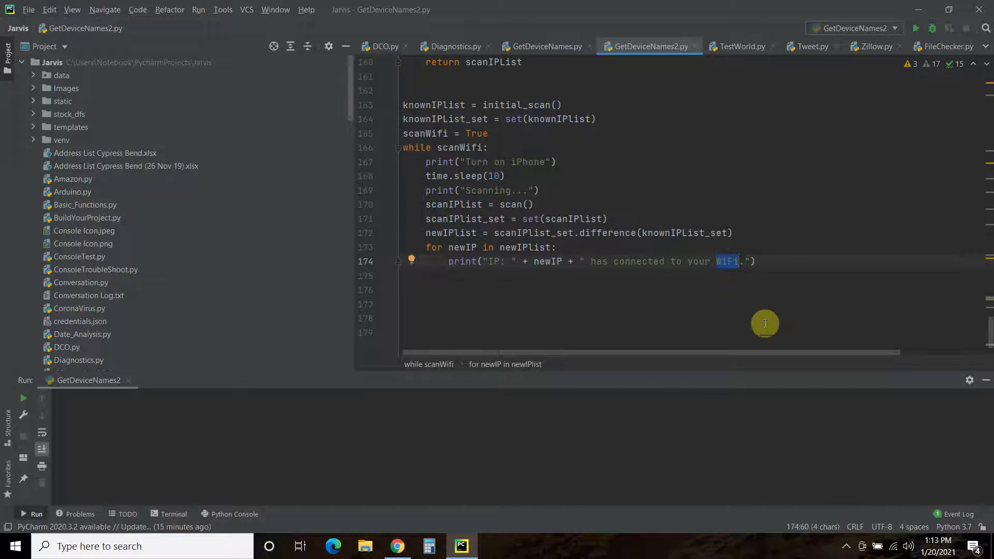
pyautogui.moveTo(569, 351)
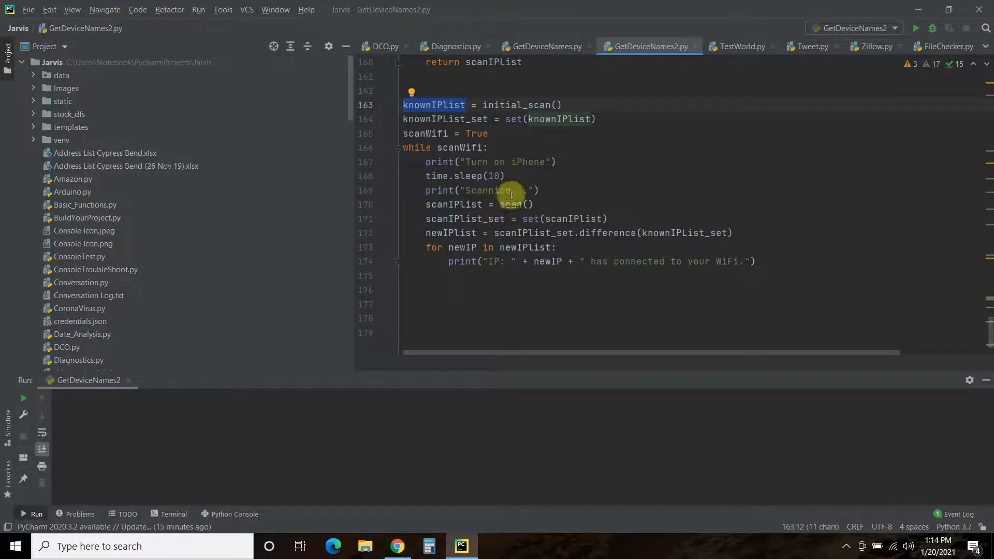
# Switch to the browser showing the who_is_on_my_wifi.py GitHub page.
pyautogui.click(487, 147)
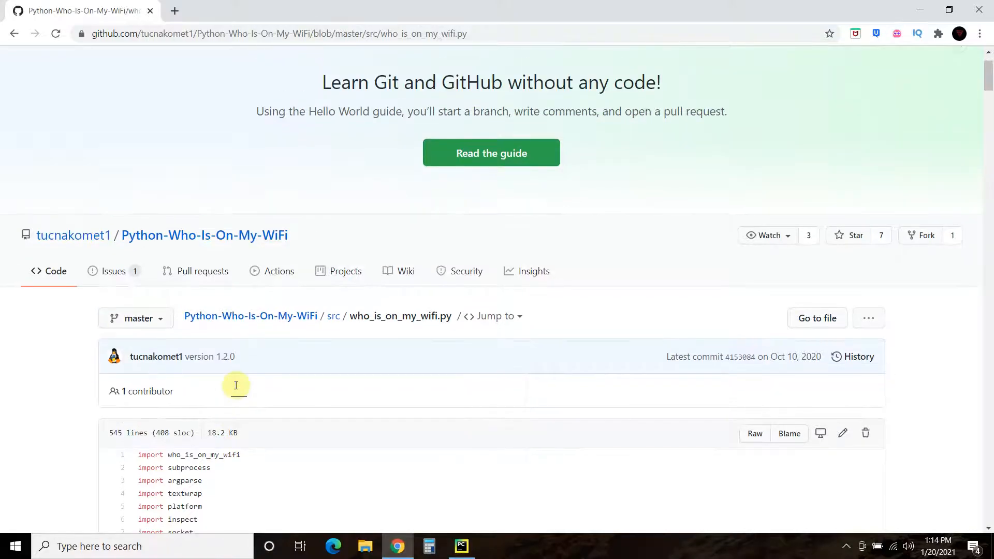
pyautogui.click(461, 545)
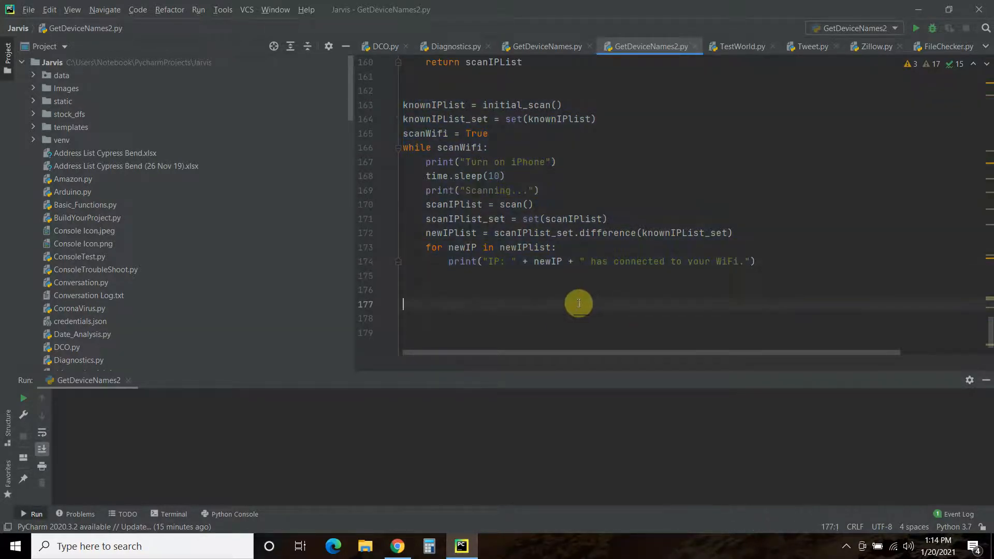
pyautogui.moveTo(534, 166)
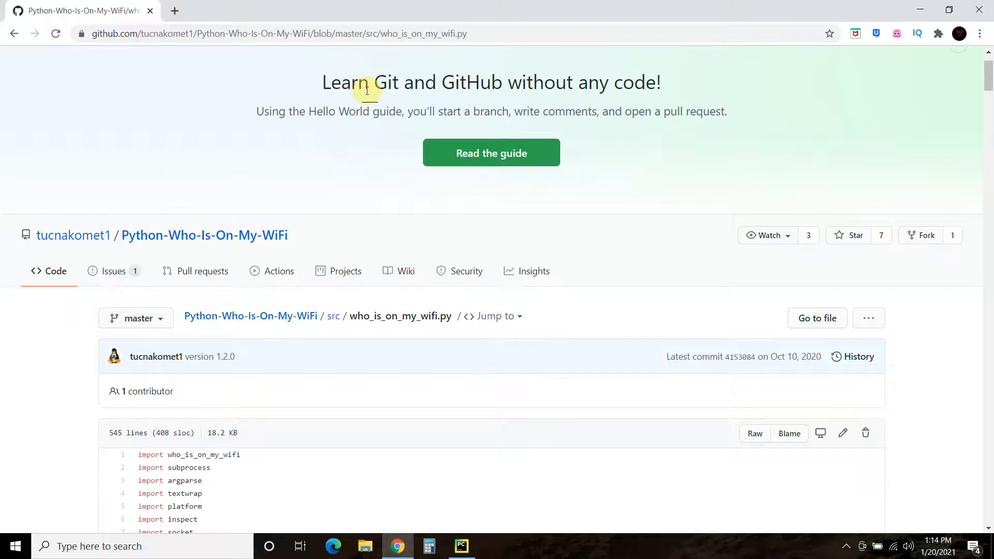
pyautogui.moveTo(488, 545)
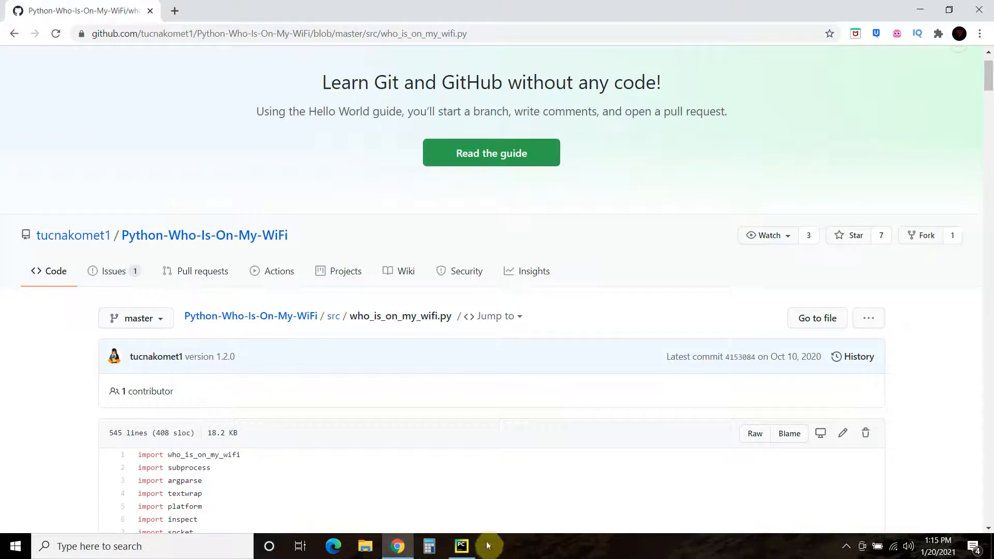
pyautogui.click(460, 545)
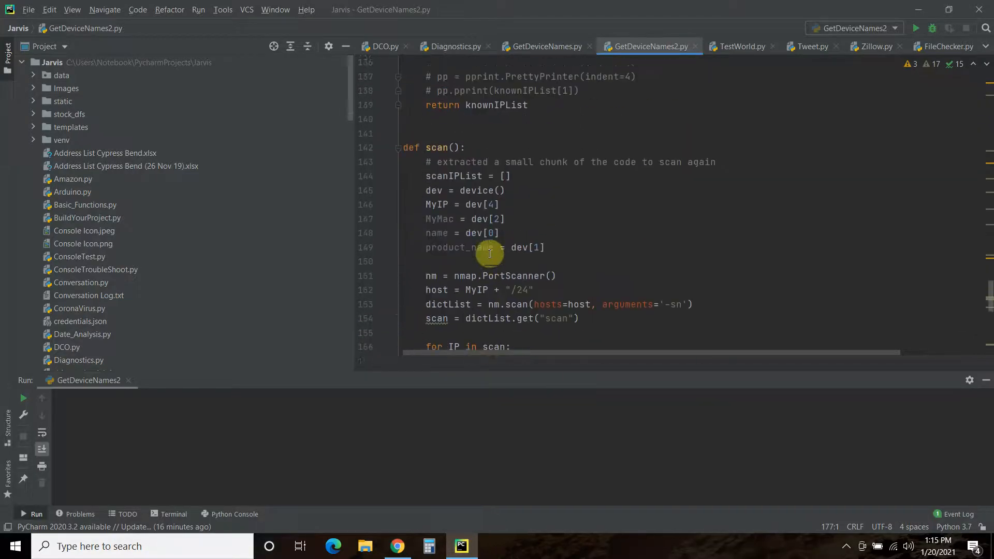
pyautogui.scroll(-3)
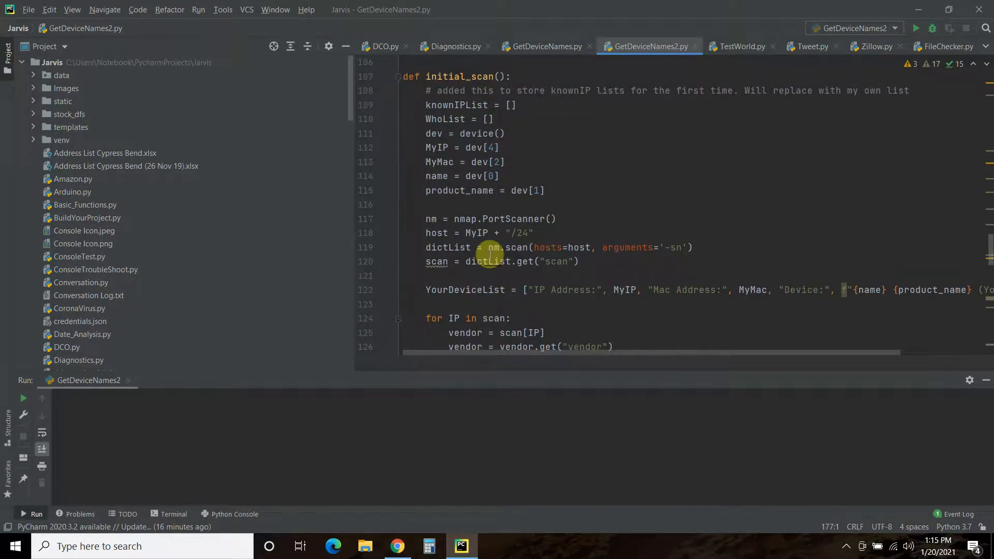
pyautogui.scroll(-3)
pyautogui.write('import pprint')
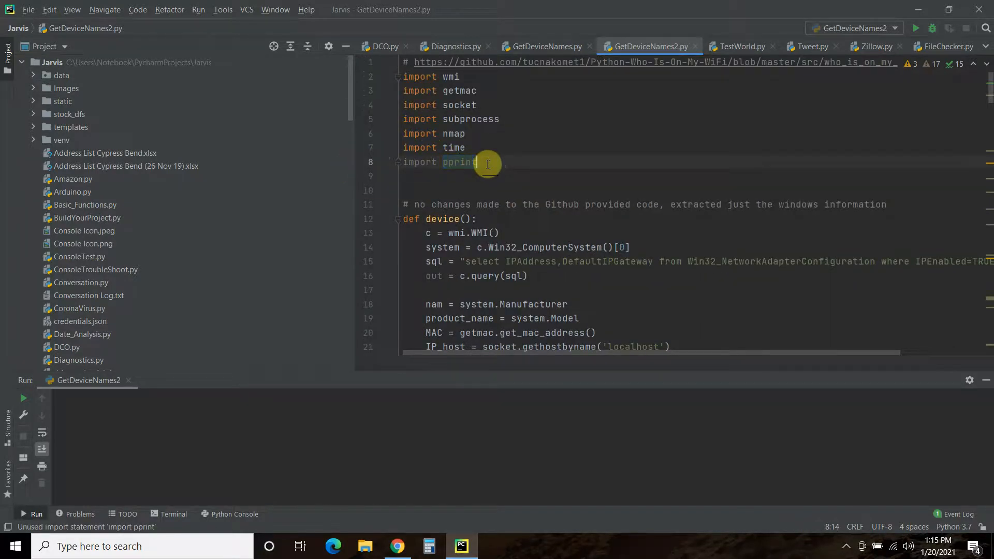
pyautogui.tripleClick(456, 161)
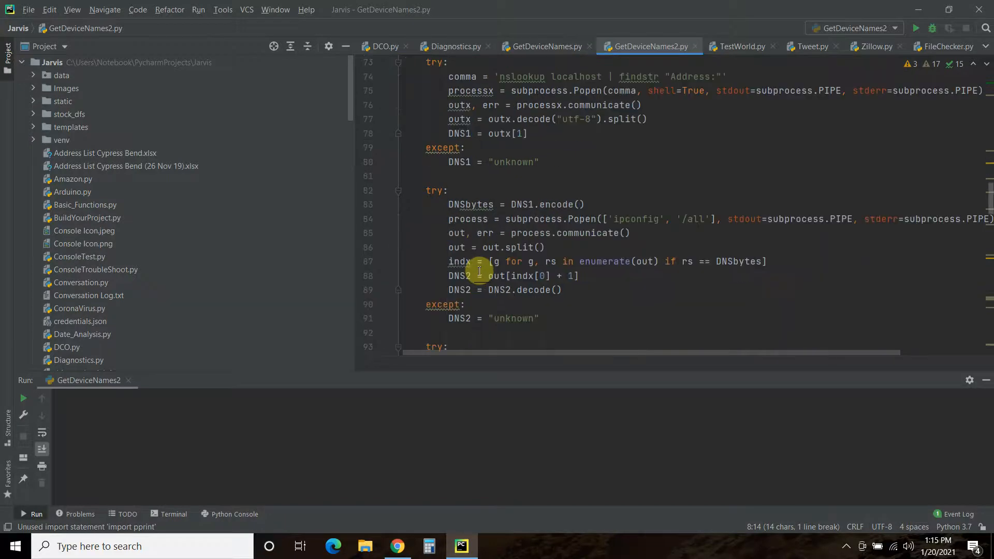
pyautogui.scroll(-3)
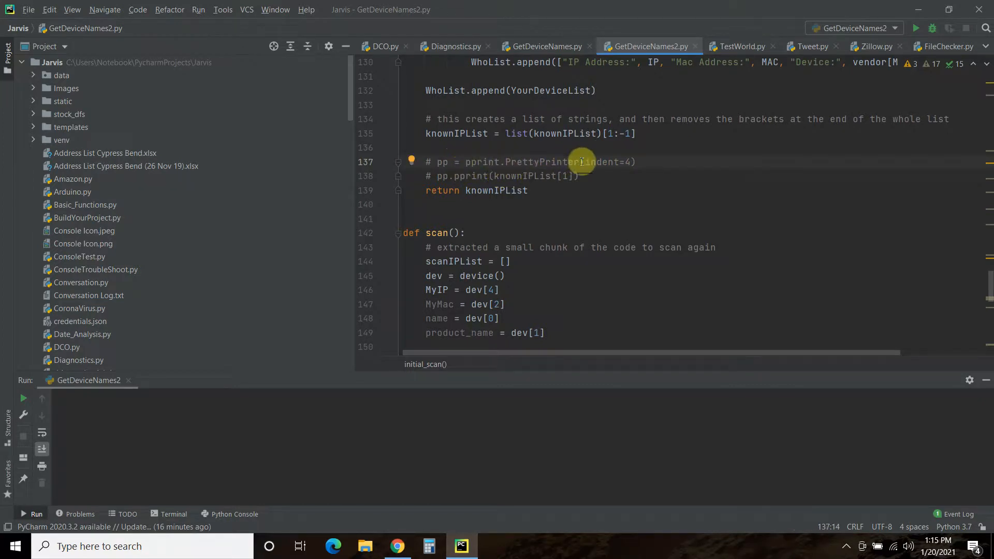
pyautogui.moveTo(188, 400)
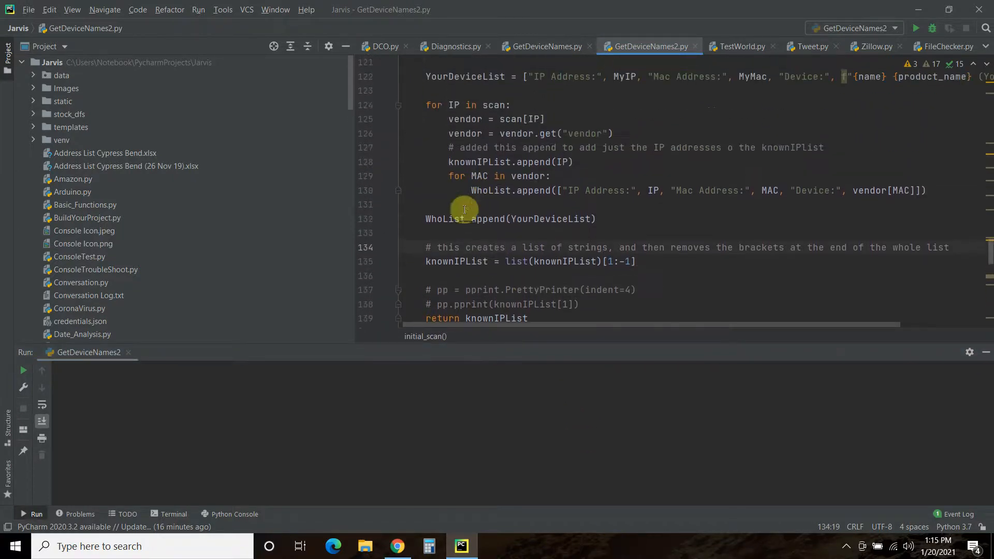
pyautogui.moveTo(538, 161)
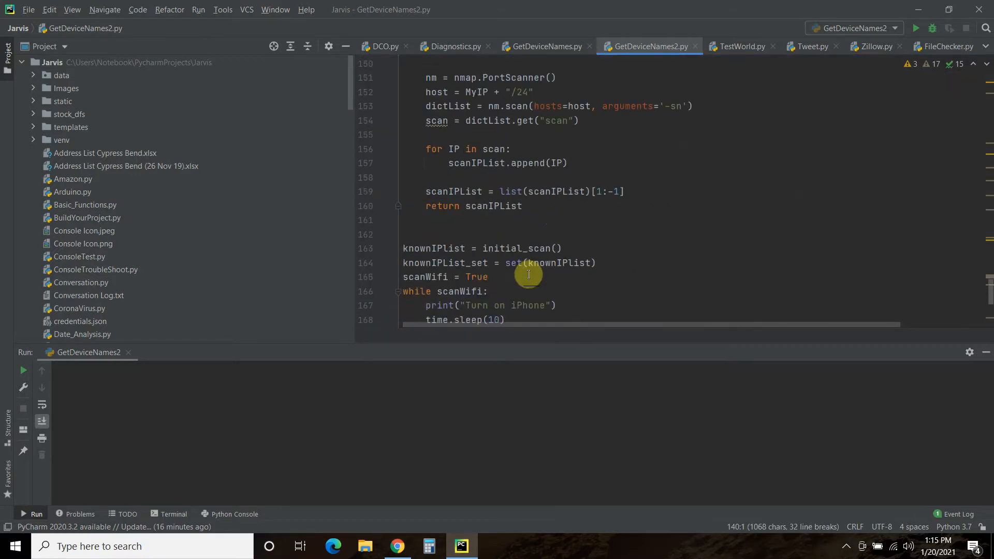
pyautogui.scroll(-3)
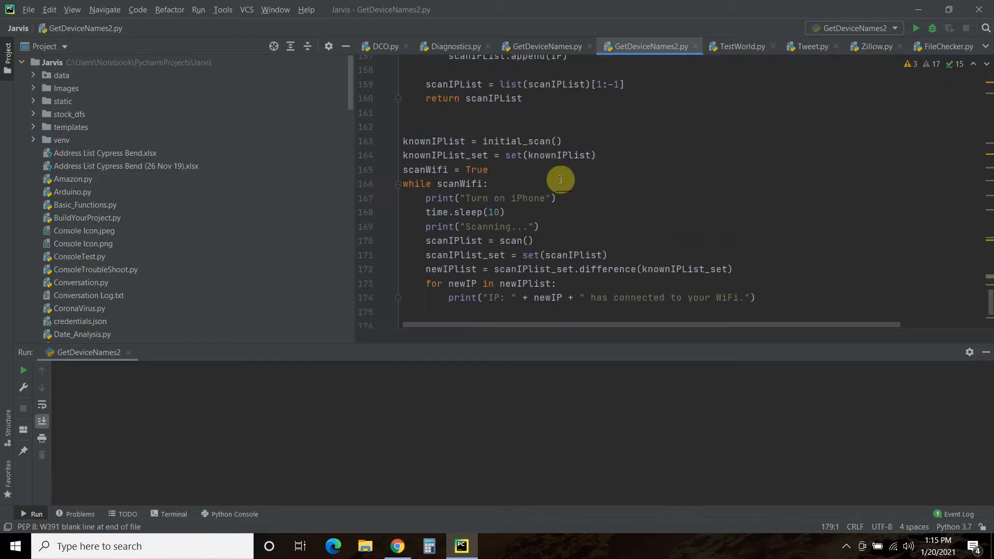
pyautogui.moveTo(546, 212)
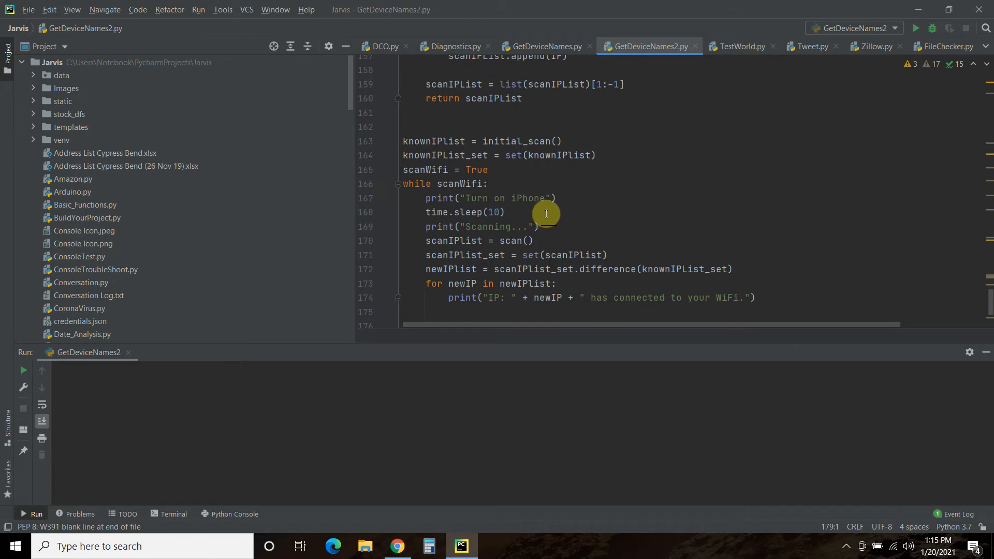